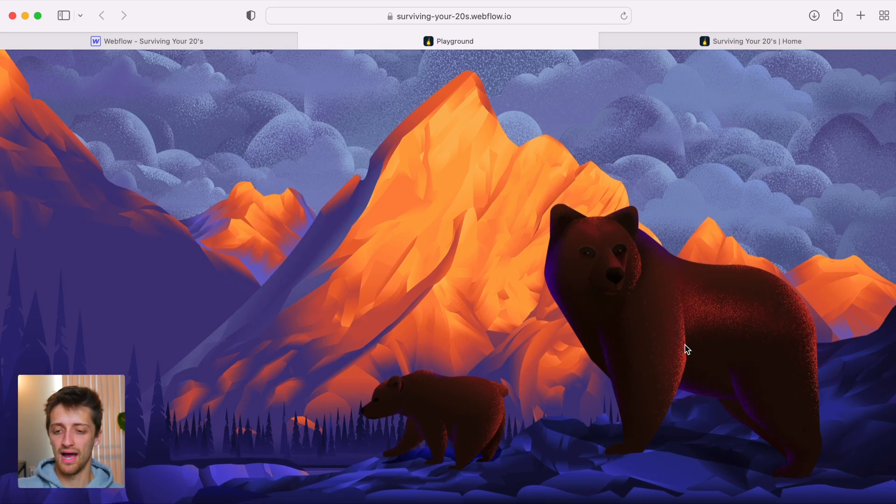
pyautogui.moveTo(670, 326)
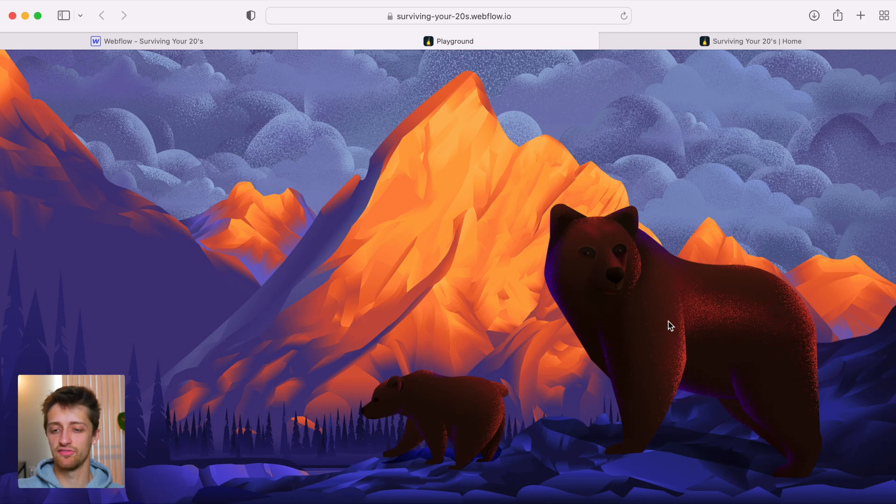
pyautogui.moveTo(425, 211)
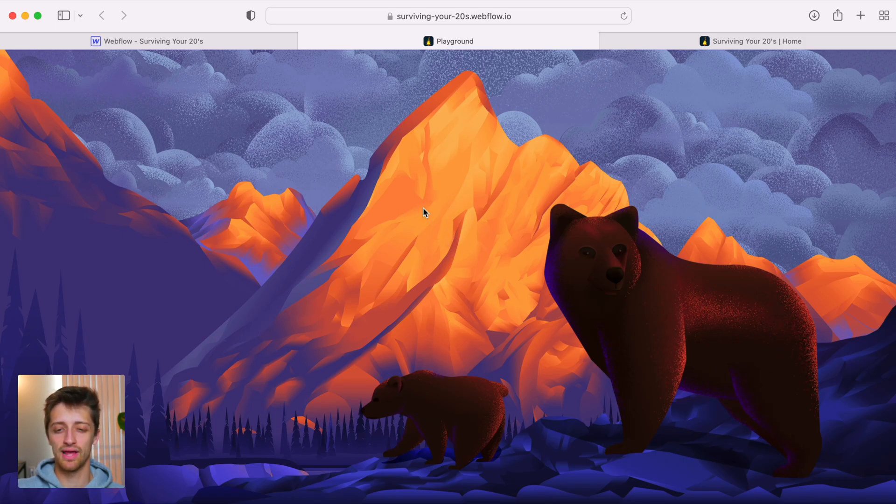
pyautogui.moveTo(409, 207)
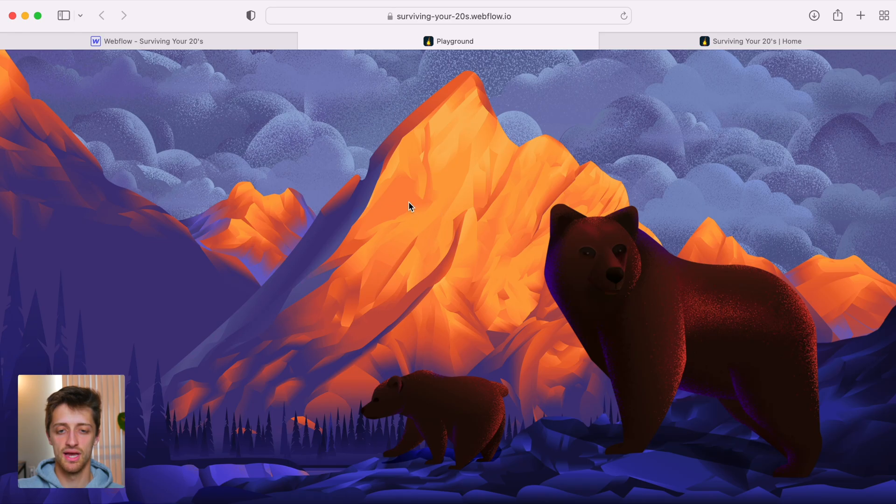
pyautogui.moveTo(712, 95)
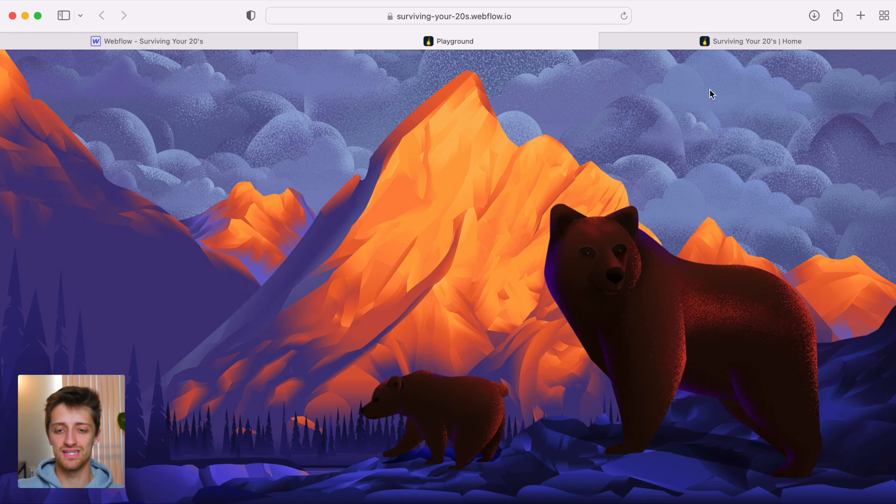
pyautogui.moveTo(730, 192)
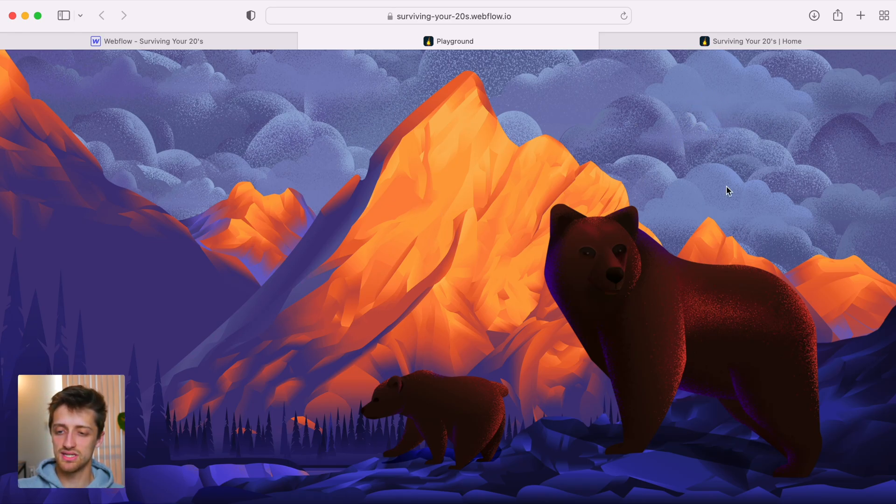
# Step: Scroll down the canvas to the empty playground main section for the sky image
pyautogui.scroll(-3)
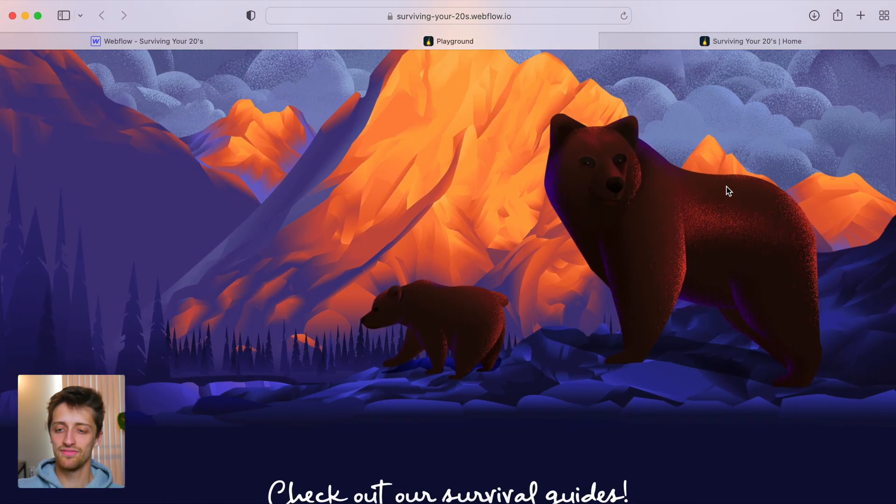
pyautogui.scroll(-3)
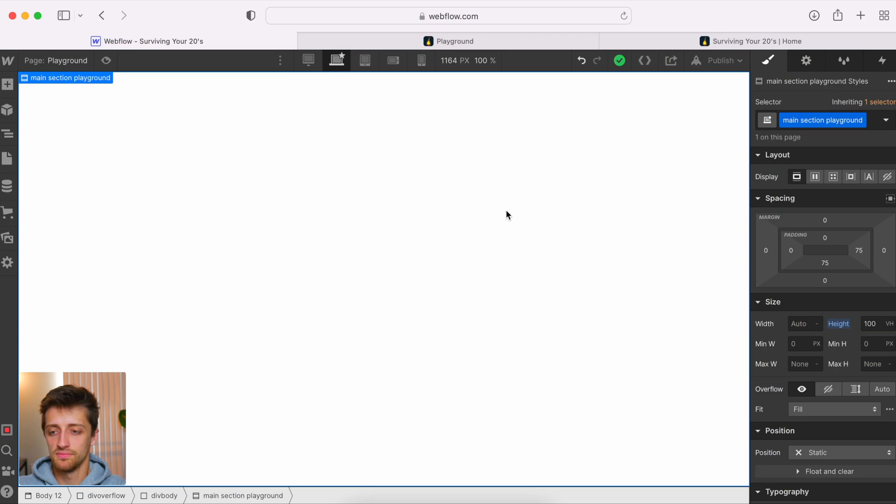
pyautogui.moveTo(454, 242)
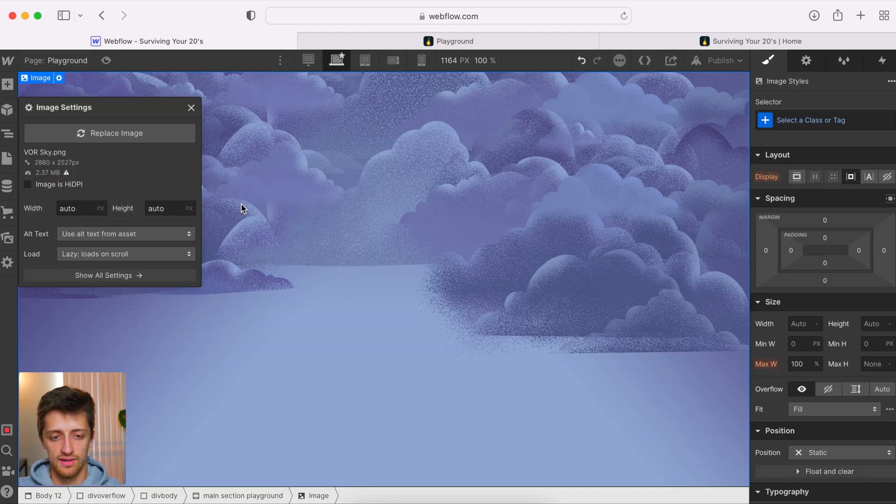
# Step: Name the first image's class clouds and the second mountains in the Navigator
pyautogui.click(8, 134)
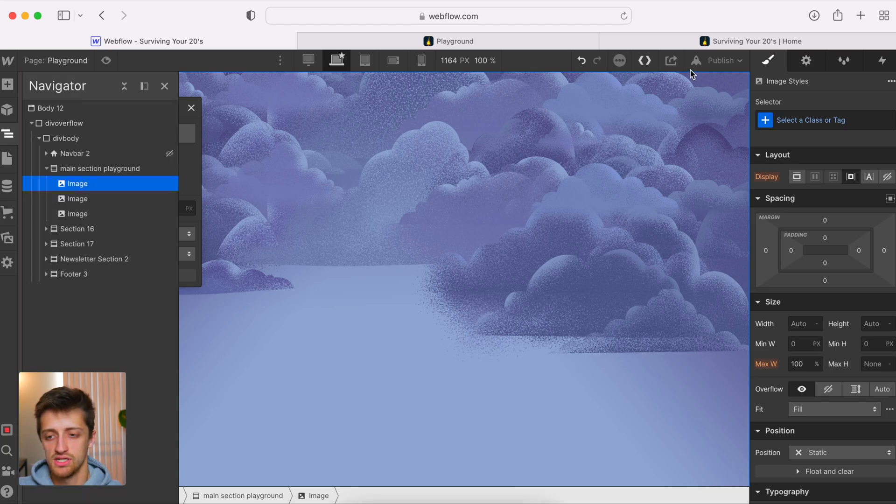
pyautogui.write('clouds')
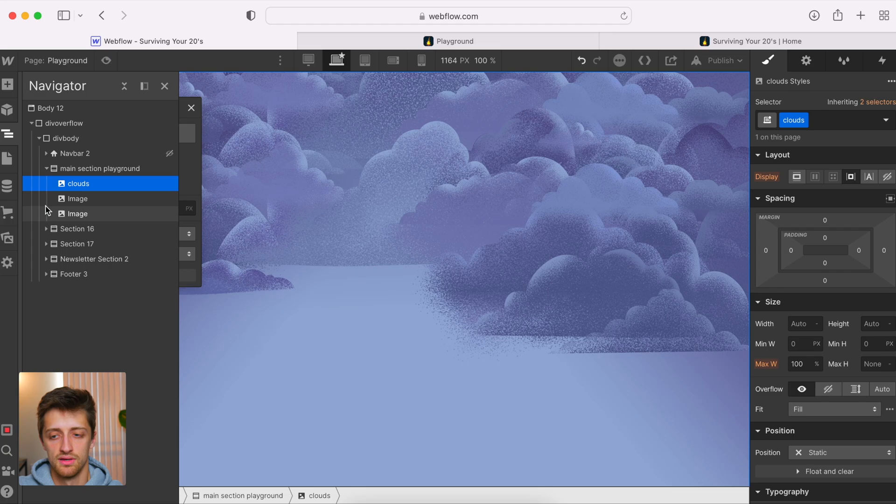
pyautogui.click(75, 198)
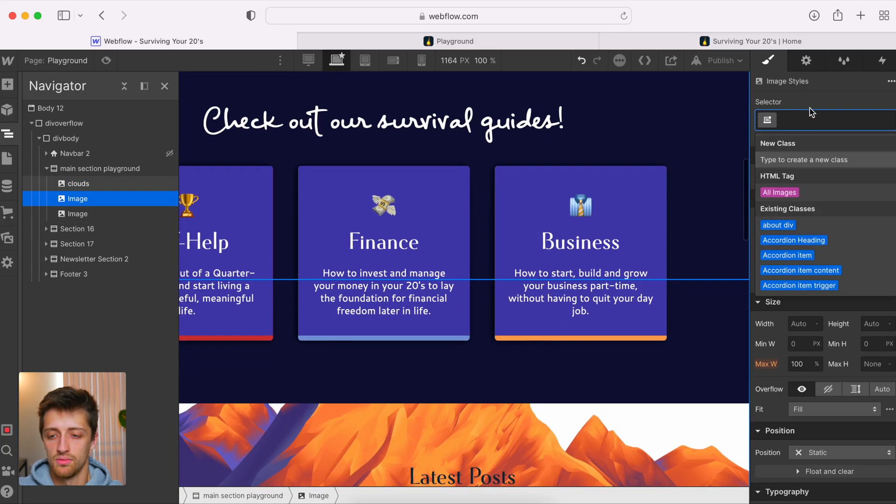
pyautogui.write('mount')
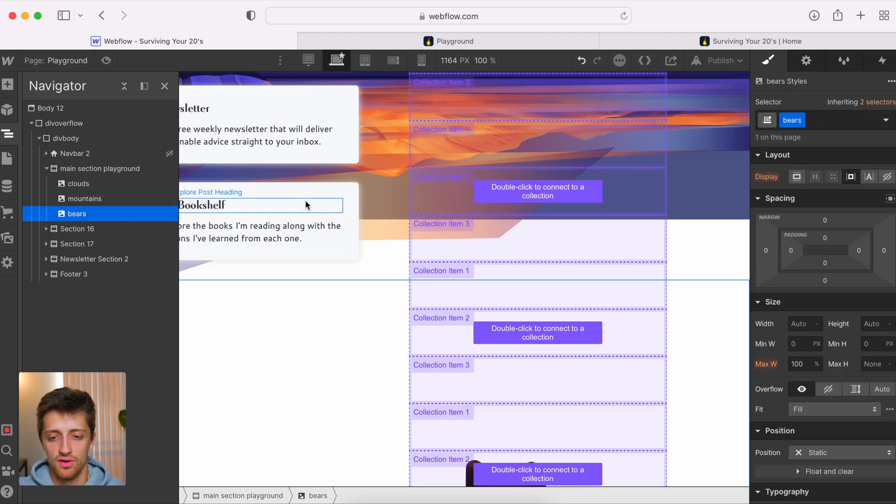
pyautogui.click(77, 184)
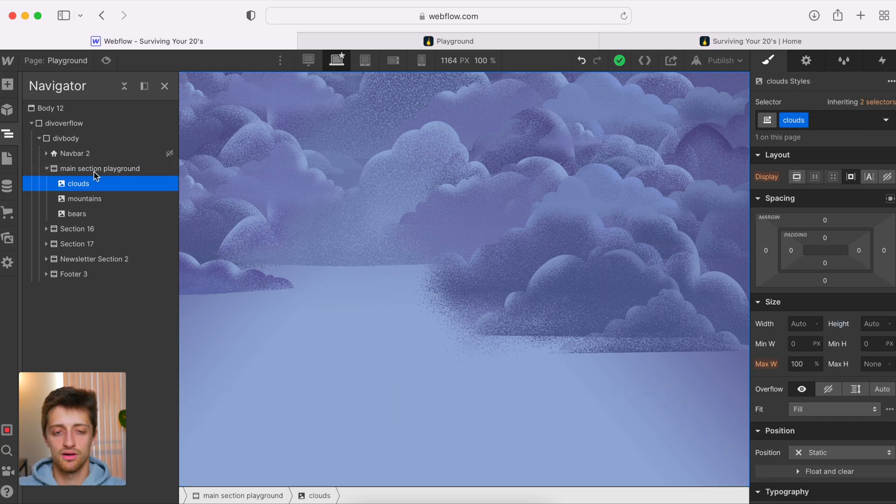
# Step: Set main section playground's Position to Relative, then select the bears image
pyautogui.click(100, 168)
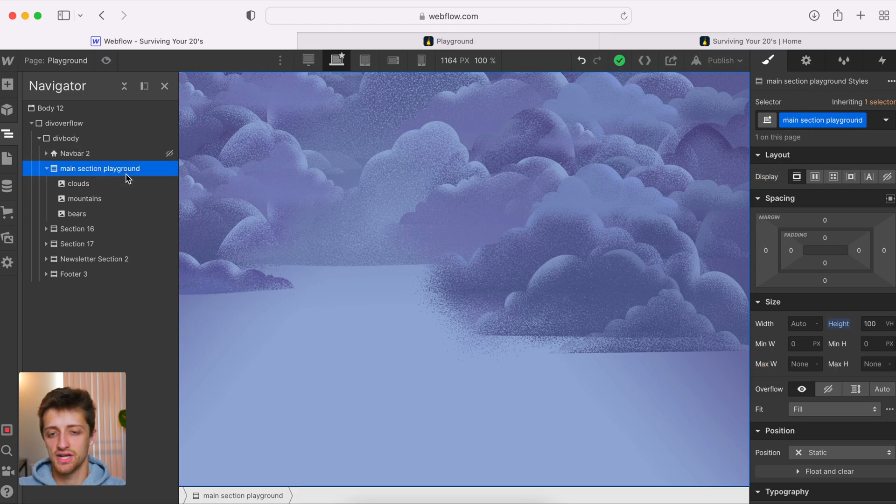
pyautogui.moveTo(827, 299)
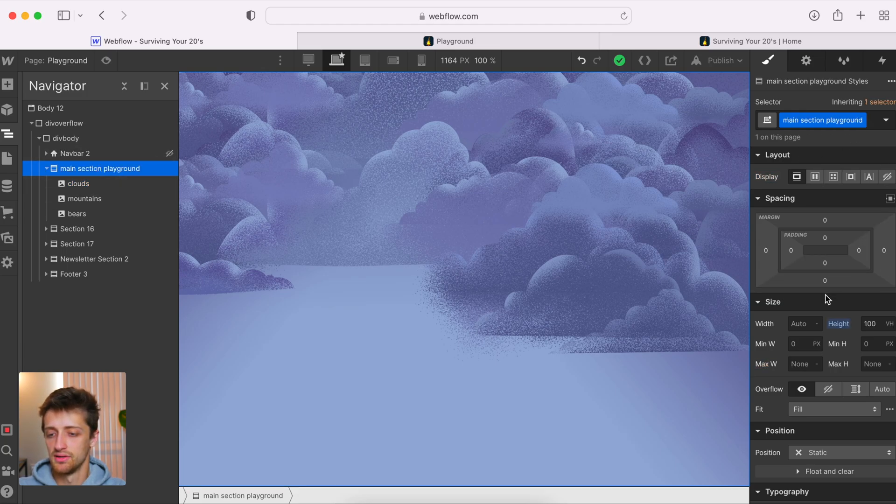
pyautogui.scroll(-3)
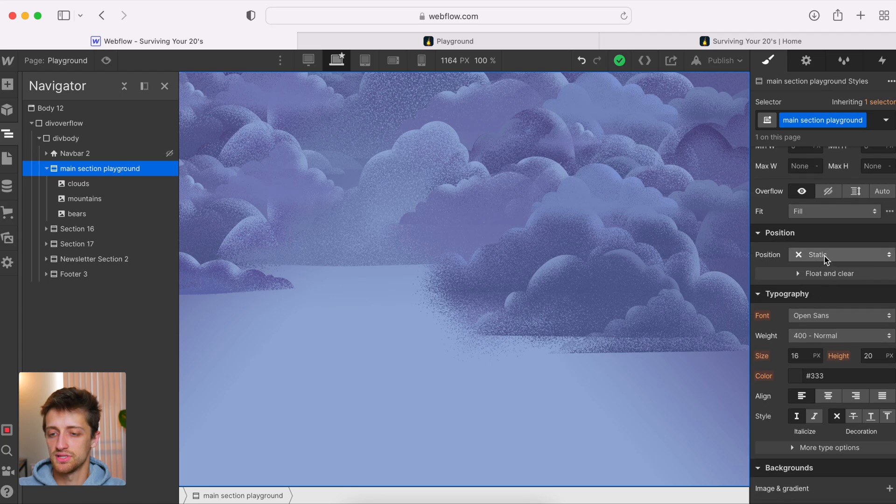
pyautogui.moveTo(845, 247)
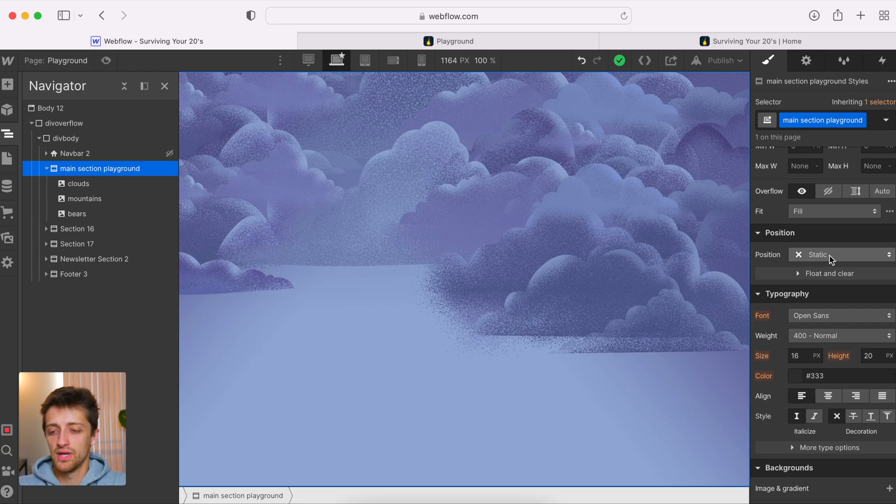
pyautogui.click(840, 254)
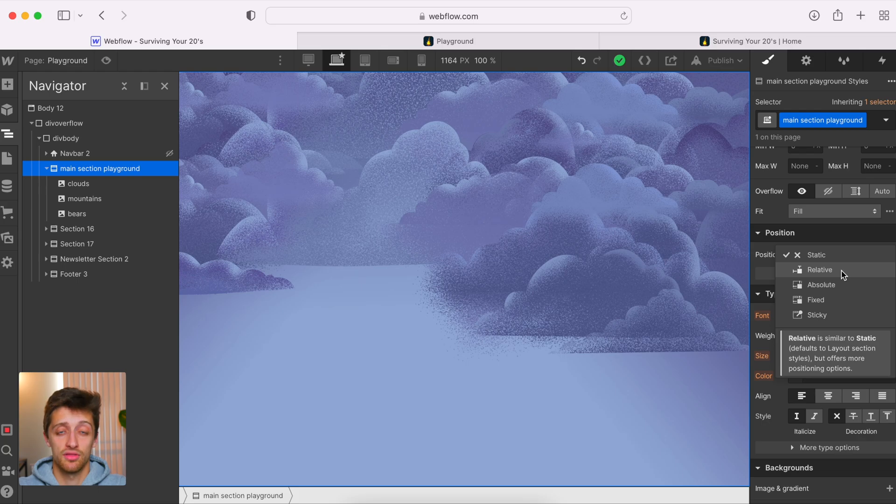
pyautogui.moveTo(840, 274)
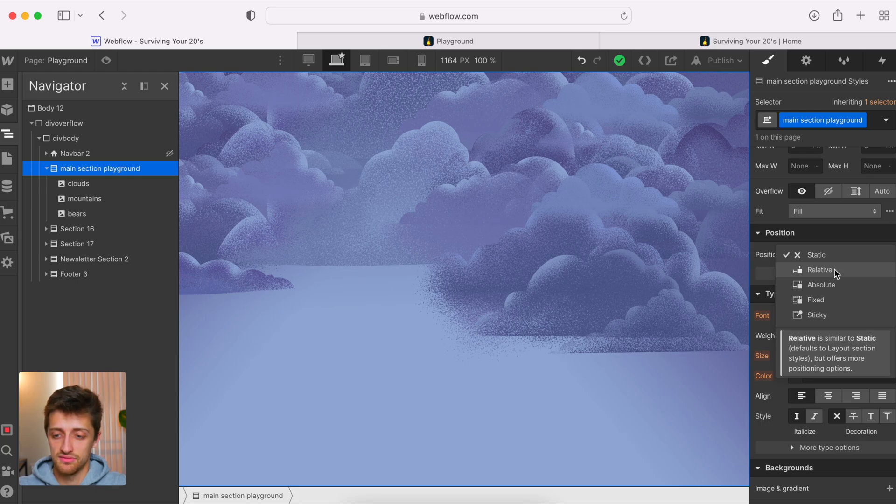
pyautogui.click(819, 268)
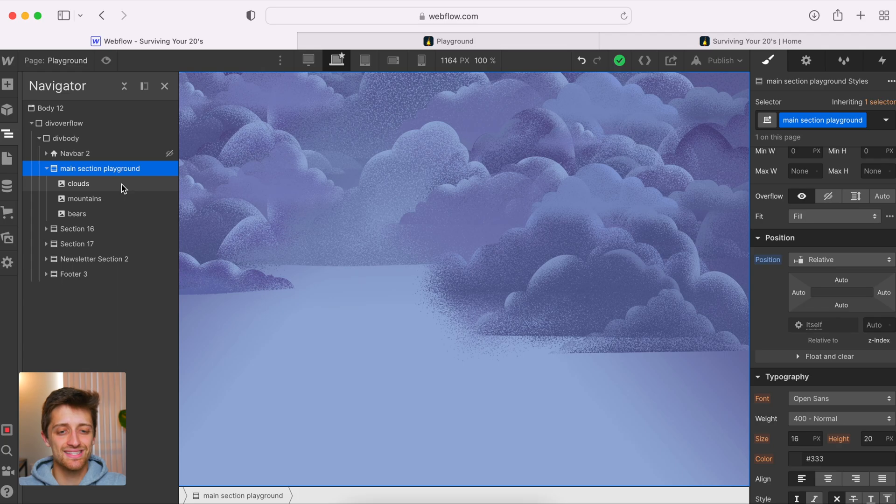
pyautogui.click(76, 214)
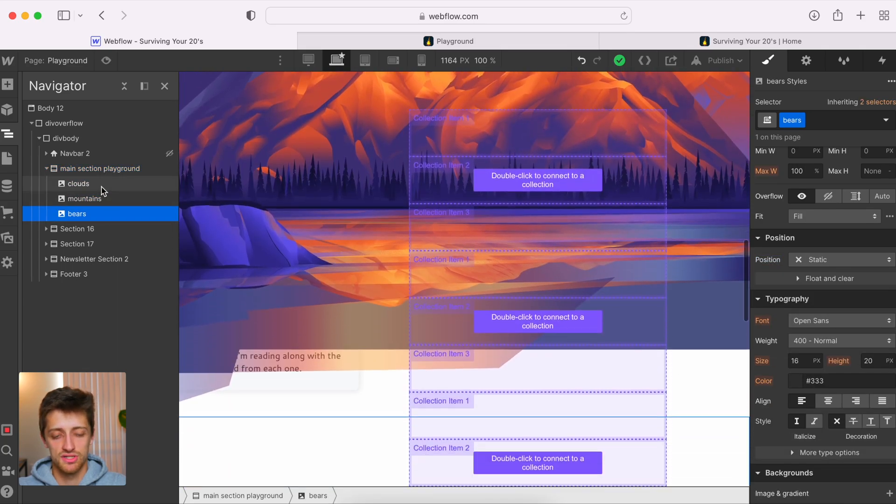
# Step: Set the clouds image's Position to Absolute
pyautogui.click(76, 183)
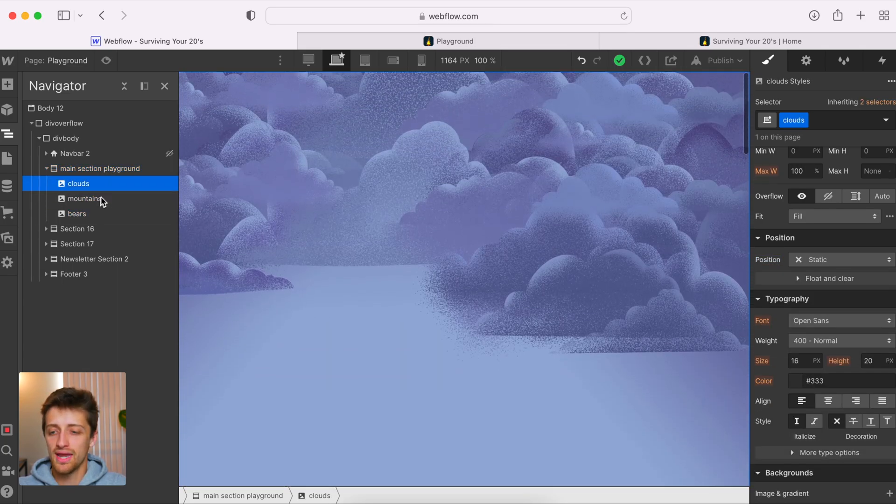
pyautogui.click(840, 260)
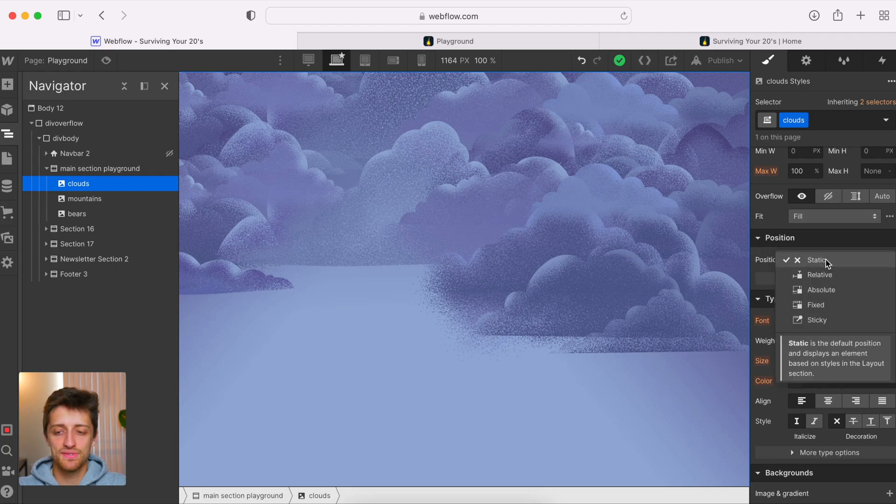
pyautogui.moveTo(817, 320)
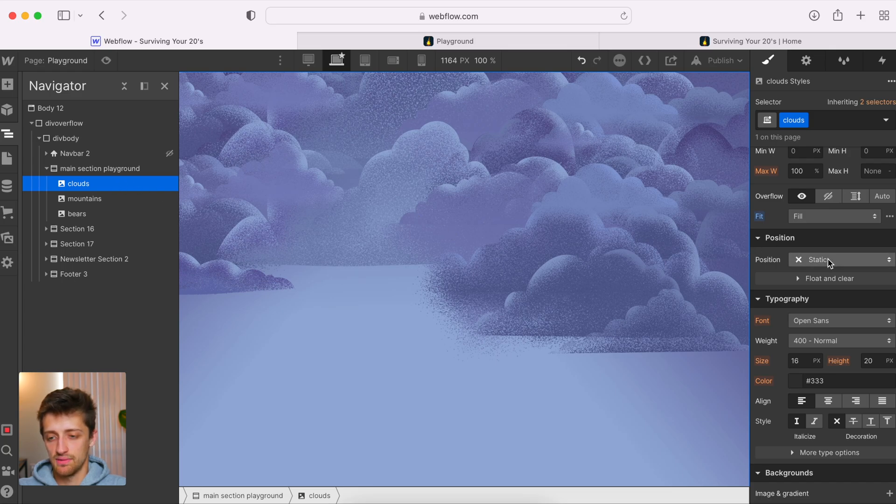
pyautogui.click(839, 259)
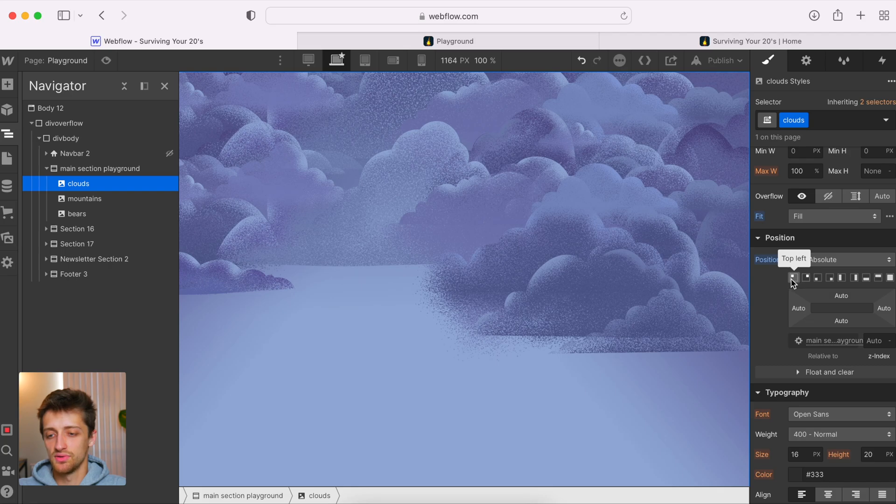
# Step: Try the anchor presets and settle on Full so the clouds cover the whole section
pyautogui.click(817, 277)
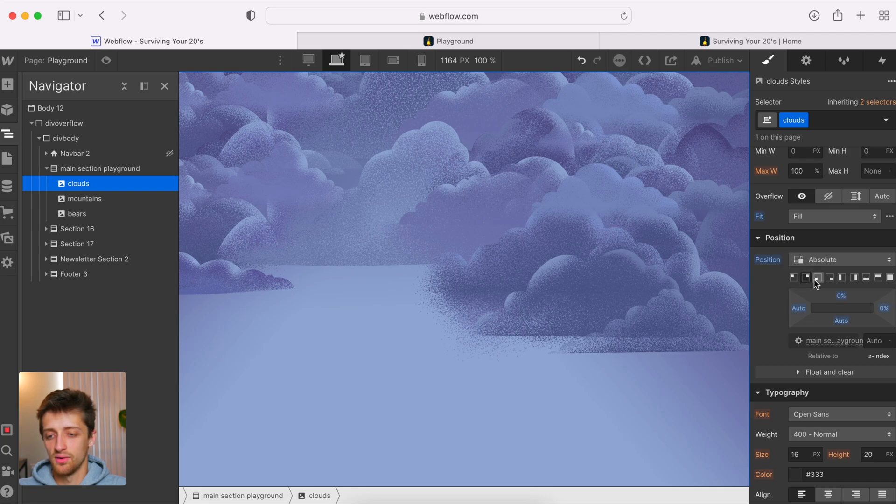
pyautogui.click(841, 278)
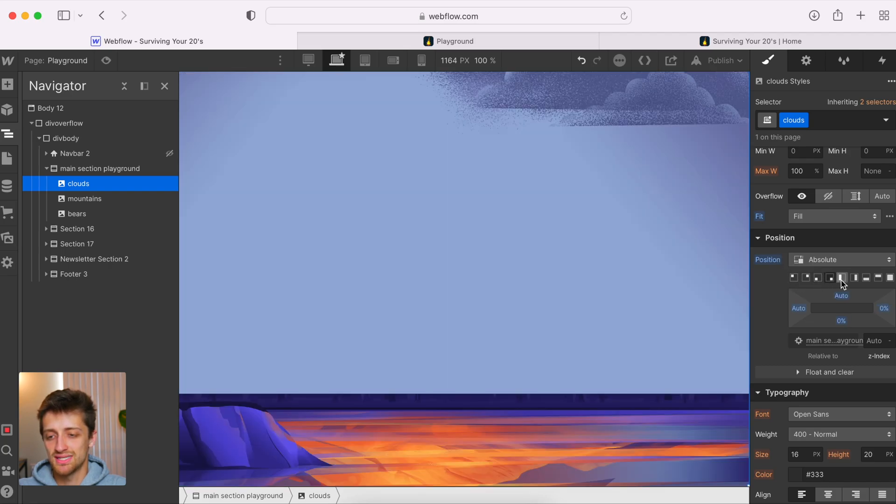
pyautogui.click(855, 277)
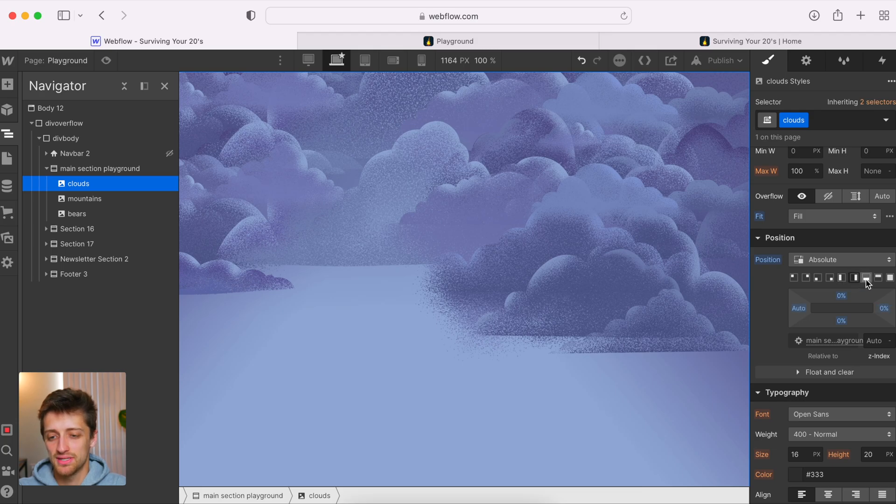
pyautogui.click(879, 278)
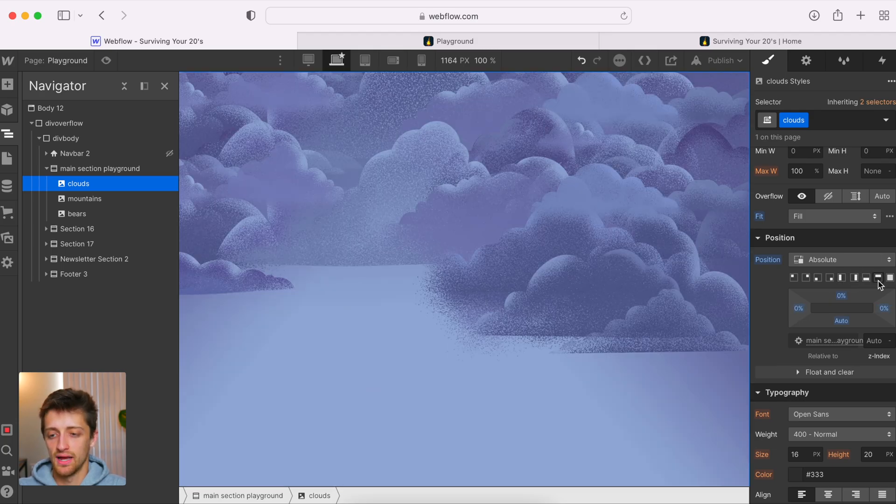
pyautogui.click(805, 278)
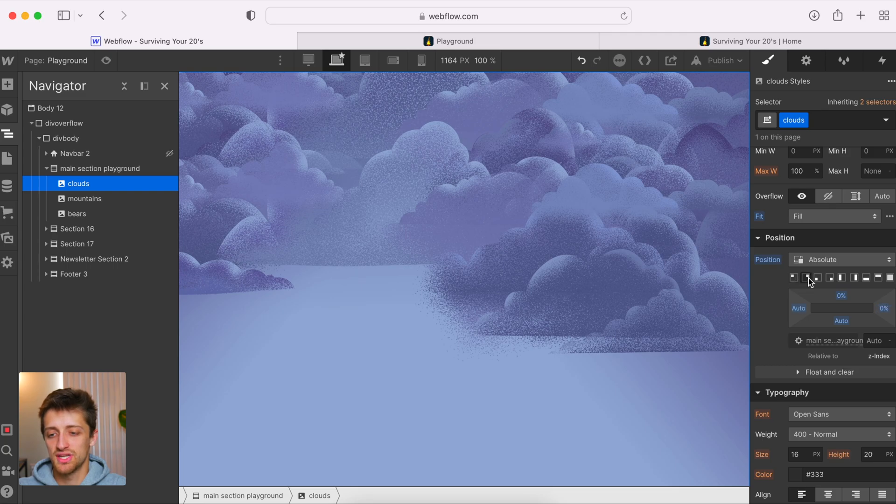
pyautogui.click(829, 277)
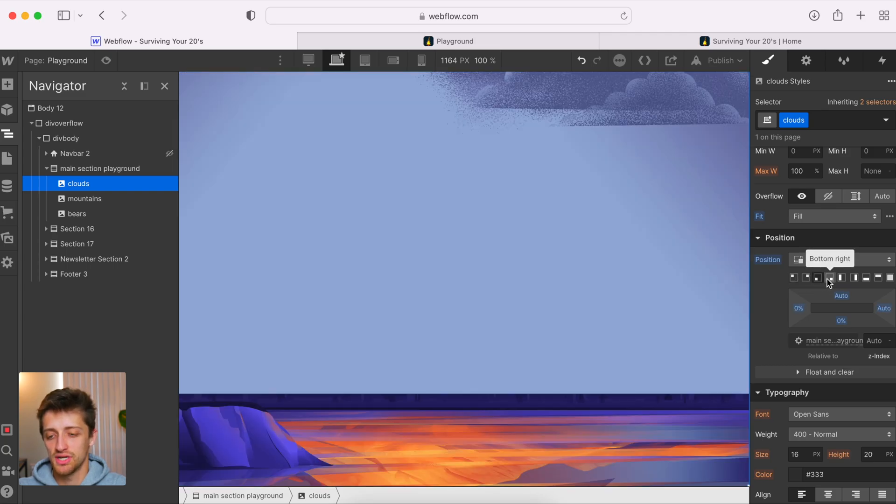
pyautogui.click(841, 278)
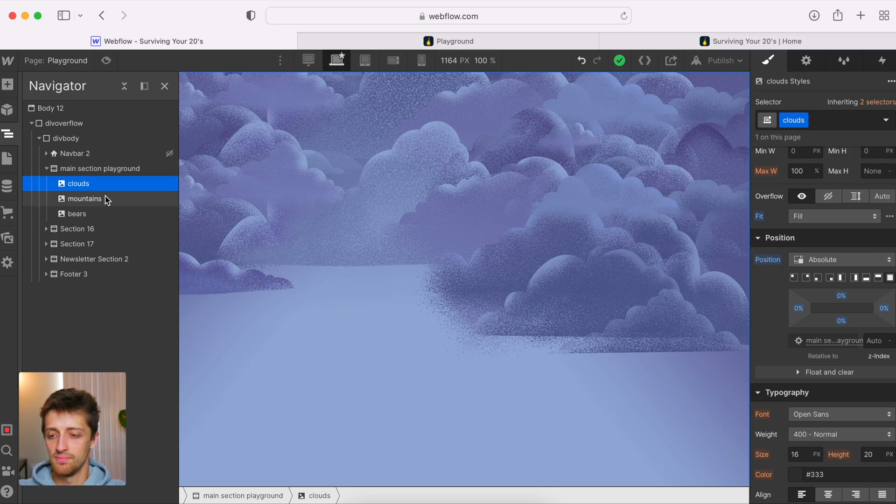
# Step: Set the mountains and bears images to absolute positioning filling the section
pyautogui.click(85, 198)
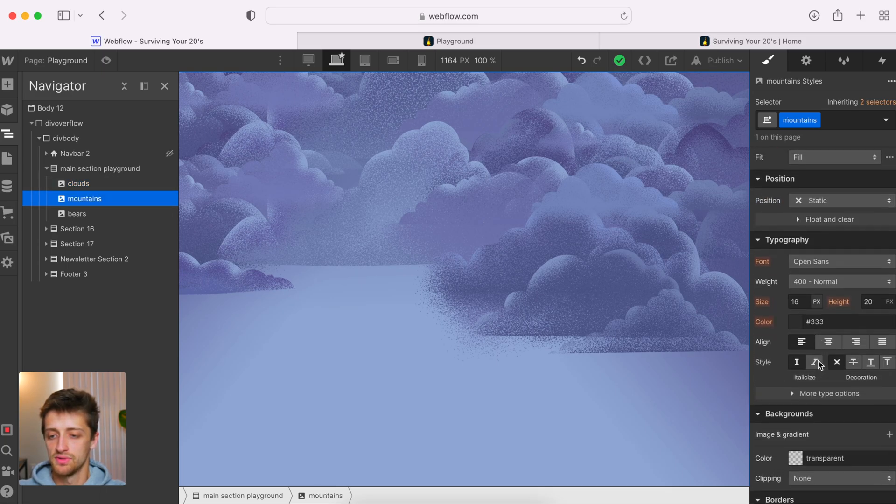
pyautogui.click(817, 200)
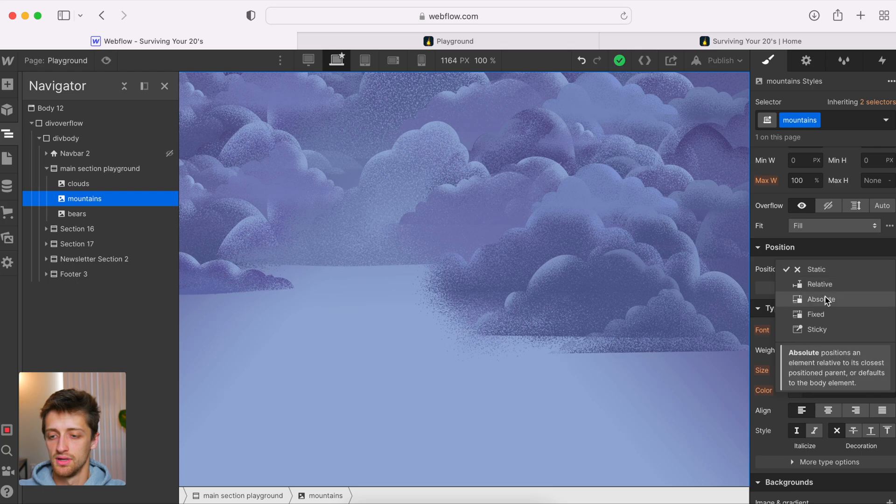
pyautogui.click(822, 298)
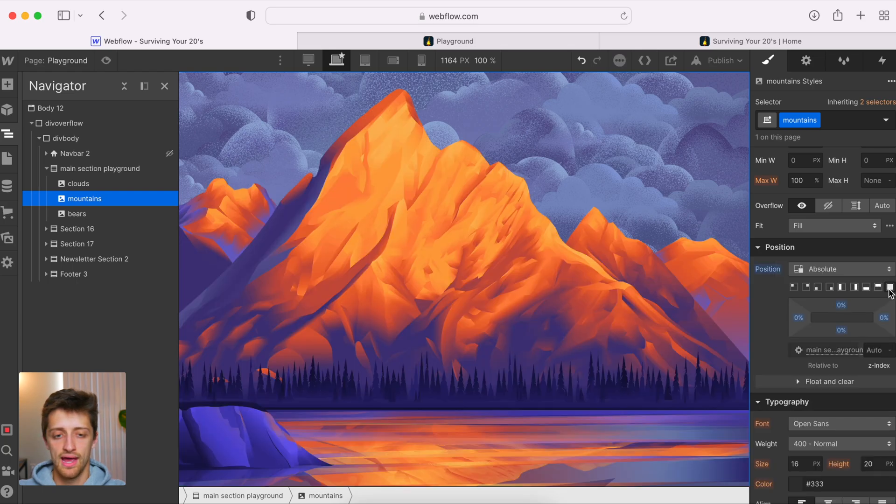
pyautogui.click(75, 212)
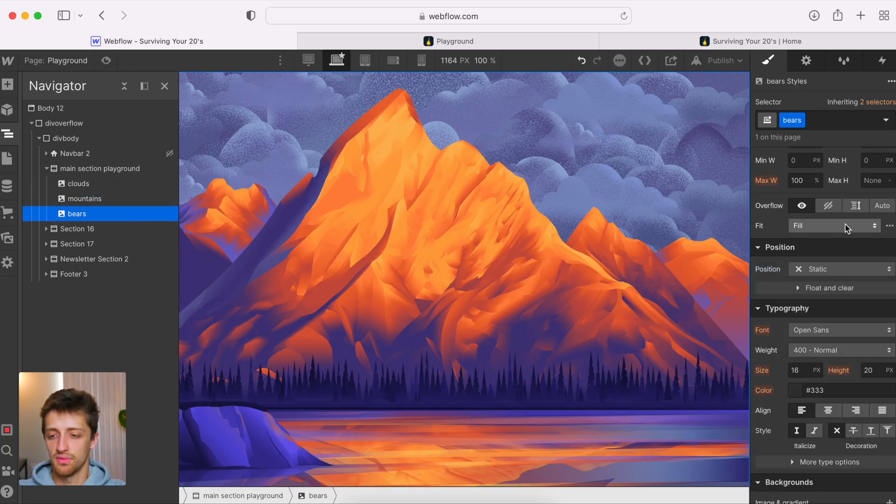
pyautogui.click(840, 269)
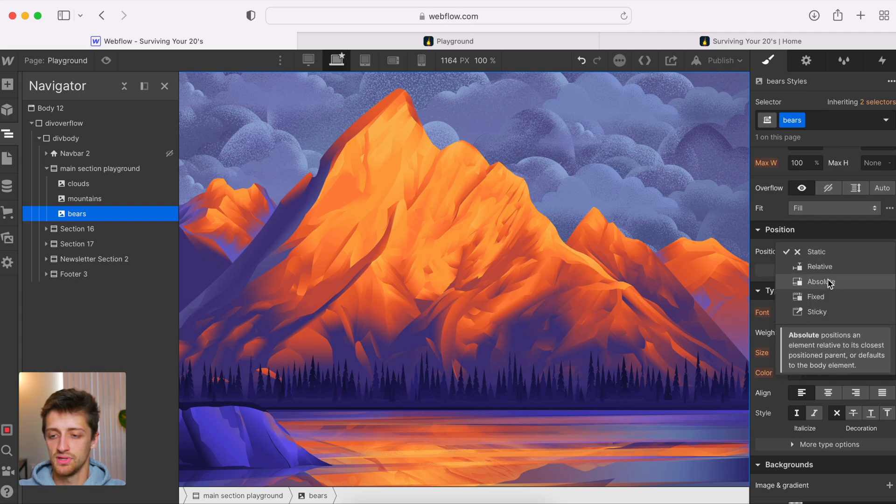
pyautogui.click(821, 282)
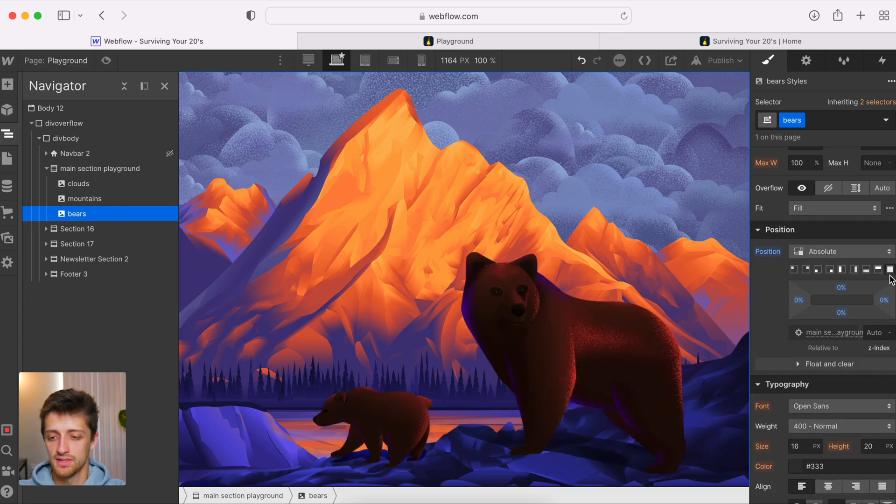
pyautogui.moveTo(834, 332)
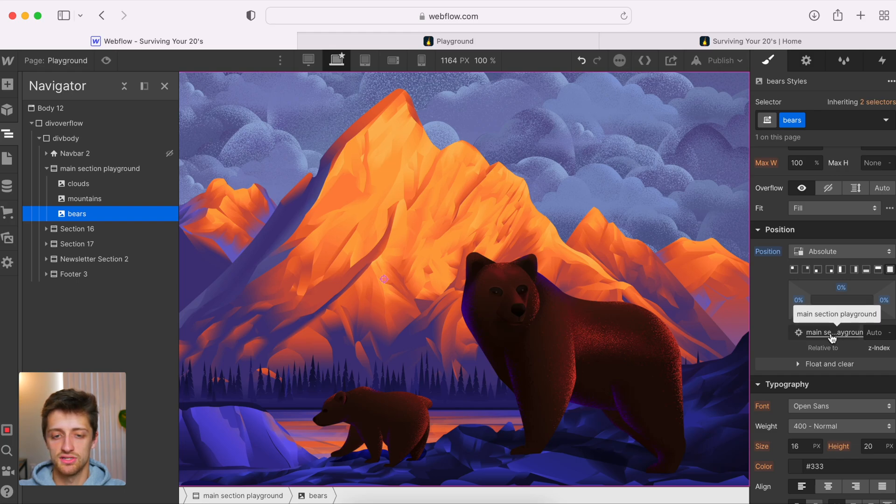
# Step: Hide the Navigator and scroll the canvas to view the stacked scene
pyautogui.click(164, 86)
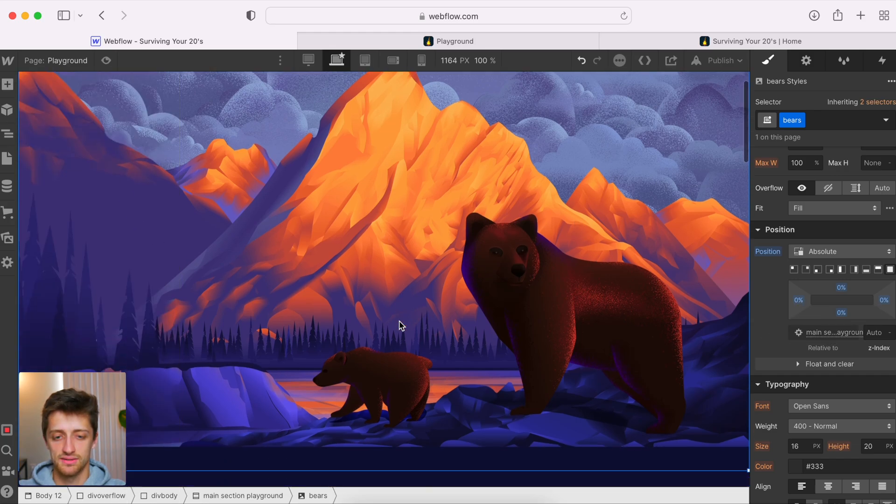
pyautogui.scroll(-3)
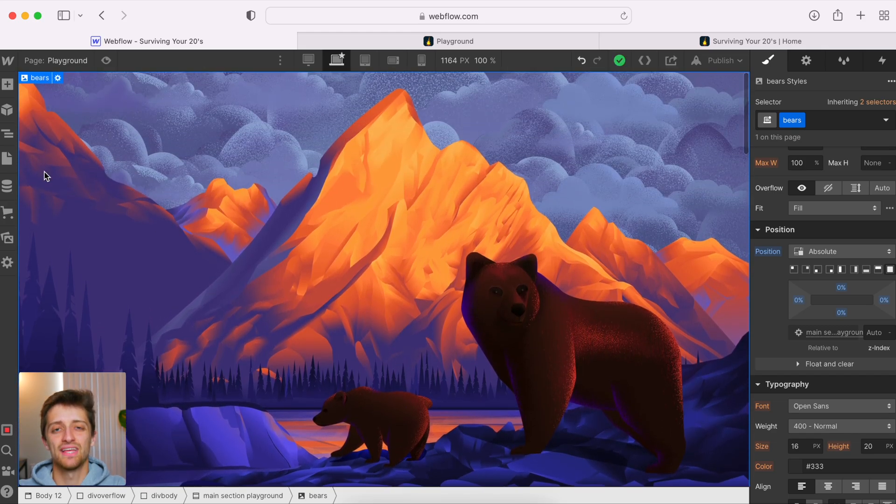
pyautogui.moveTo(9, 134)
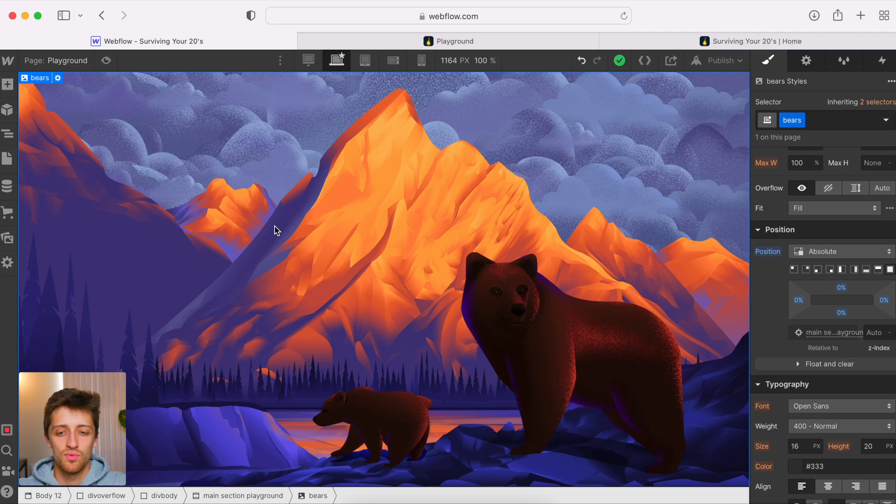
pyautogui.moveTo(436, 292)
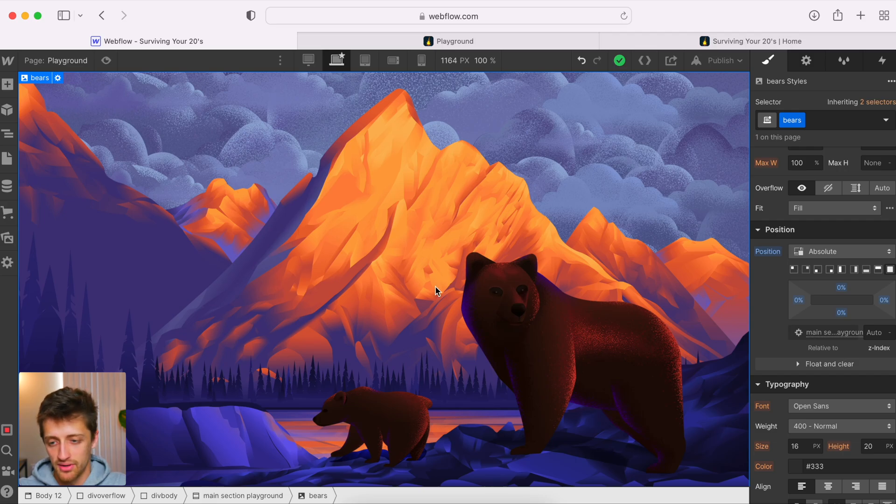
pyautogui.moveTo(624, 354)
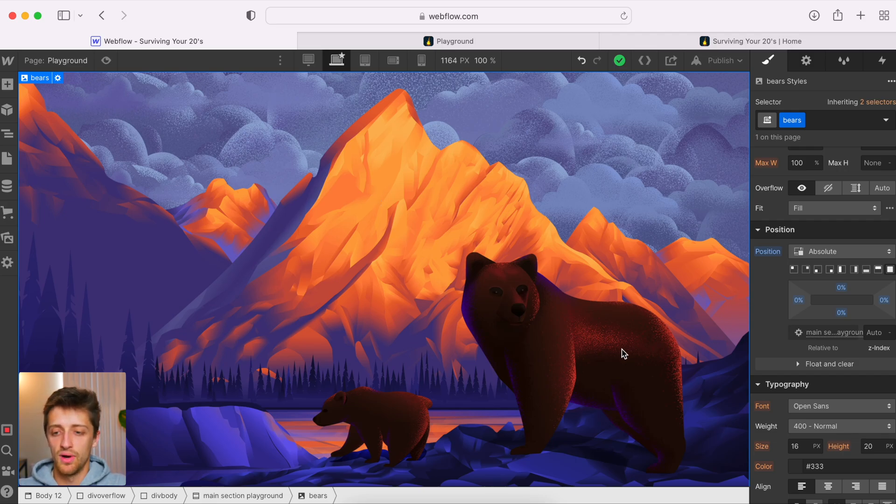
pyautogui.moveTo(811, 258)
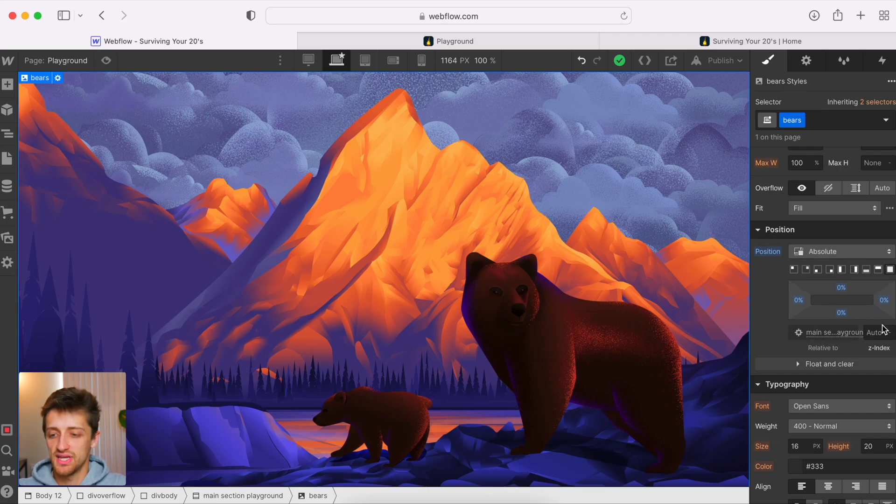
pyautogui.scroll(-3)
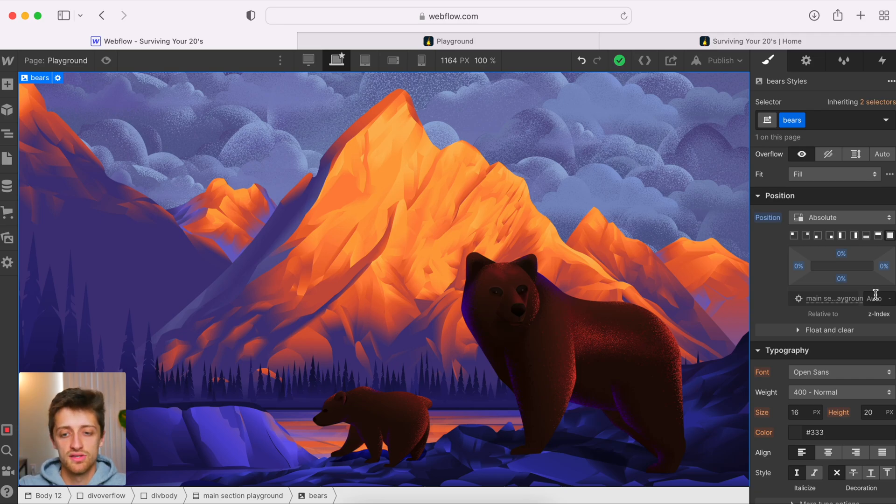
pyautogui.moveTo(477, 391)
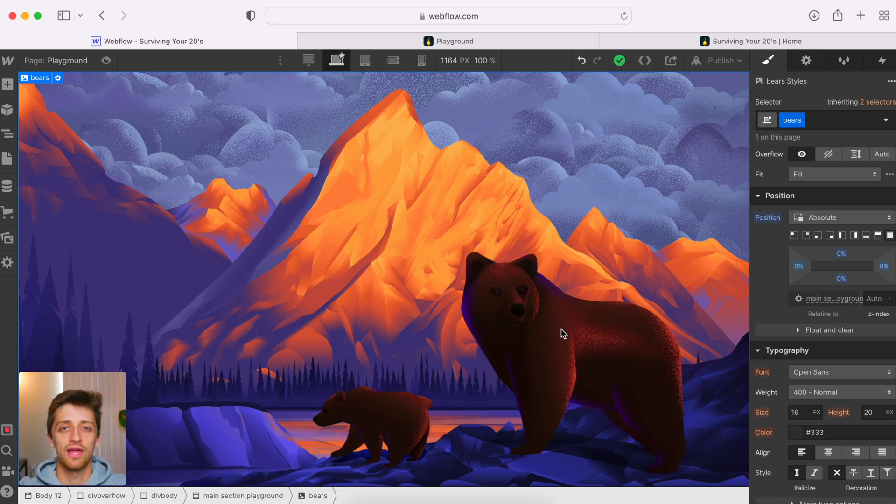
pyautogui.moveTo(638, 344)
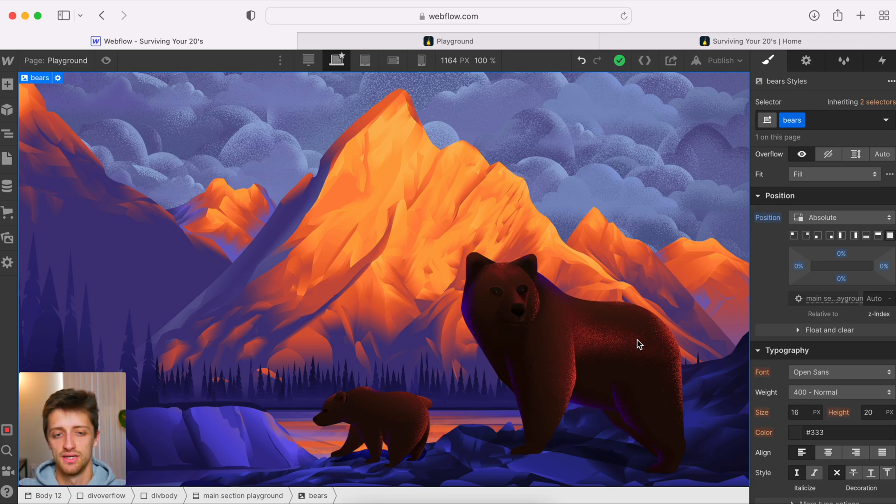
pyautogui.moveTo(592, 316)
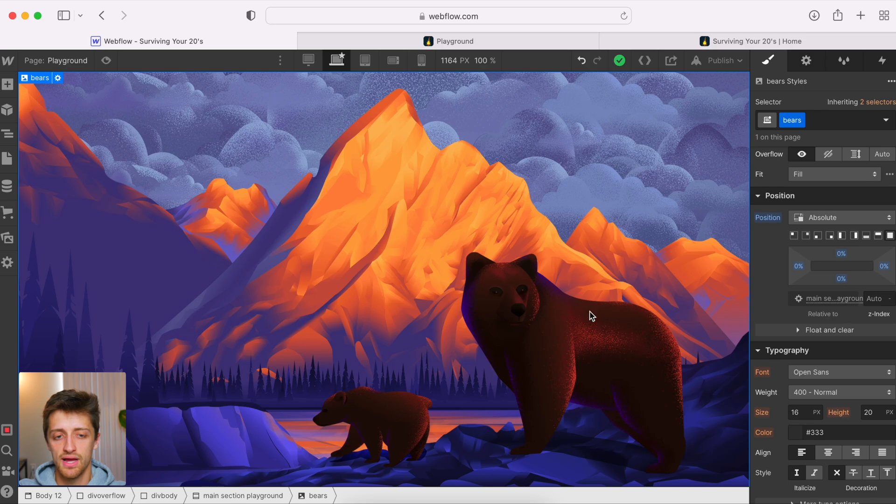
# Step: Reopen the Navigator and set z-index 4 on clouds and 5 on mountains
pyautogui.click(9, 134)
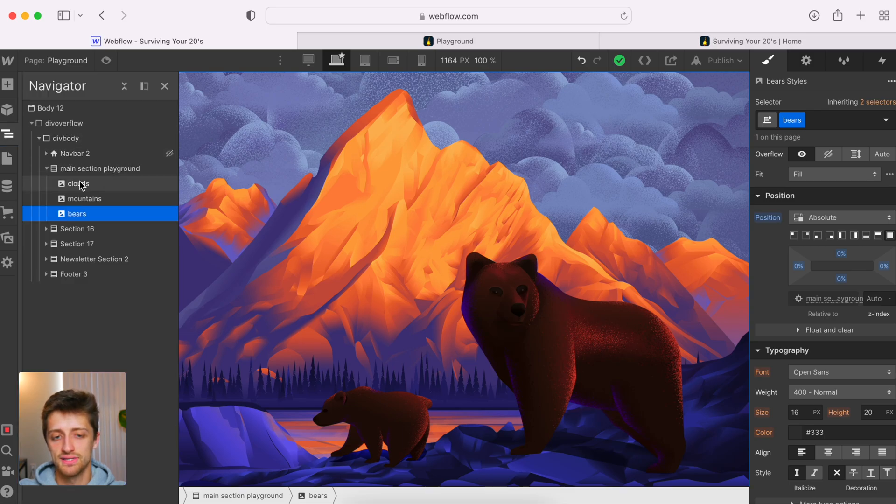
pyautogui.click(77, 184)
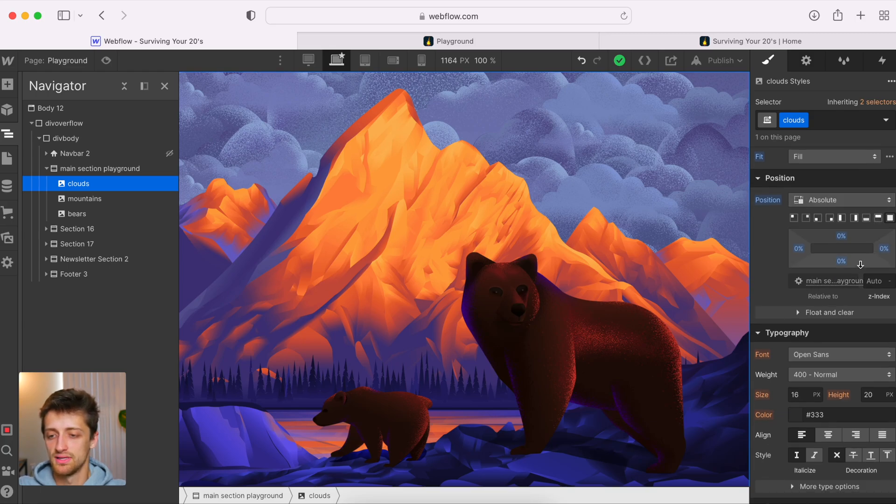
pyautogui.click(880, 281)
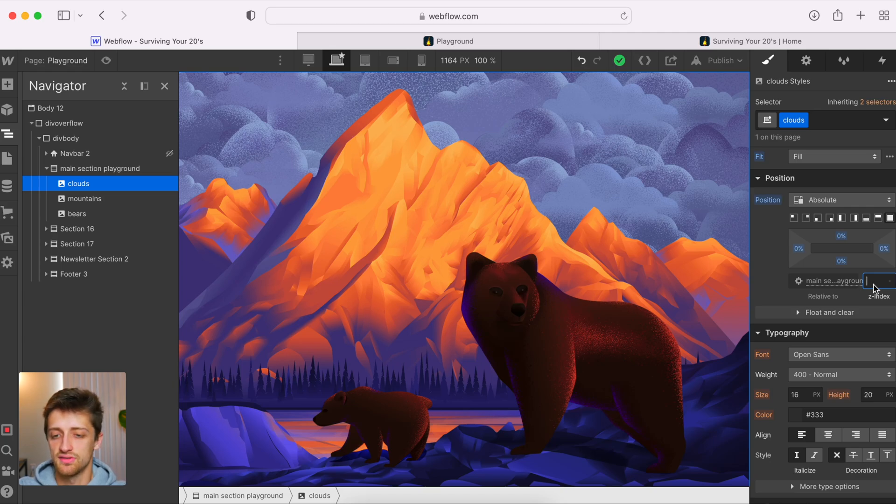
pyautogui.write('4')
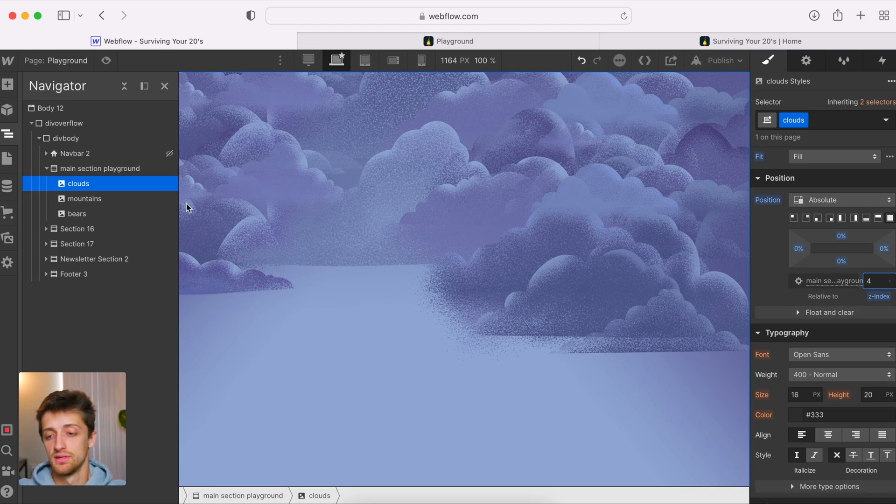
pyautogui.click(84, 198)
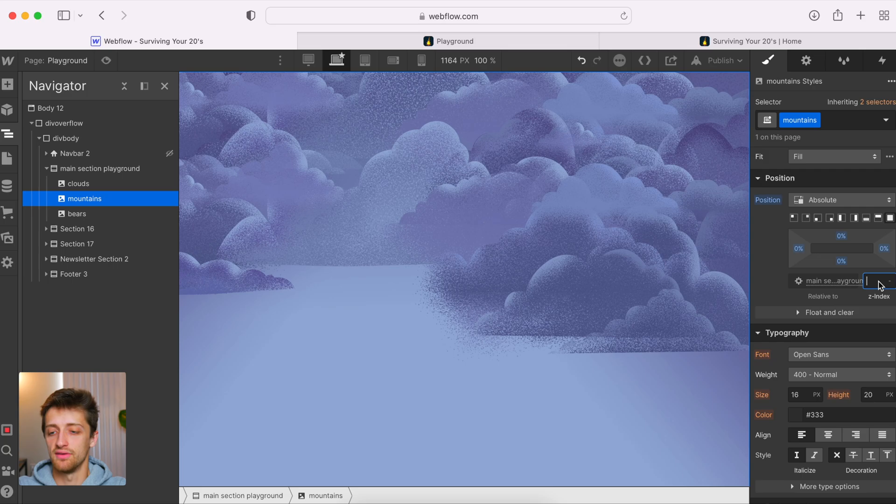
pyautogui.write('5')
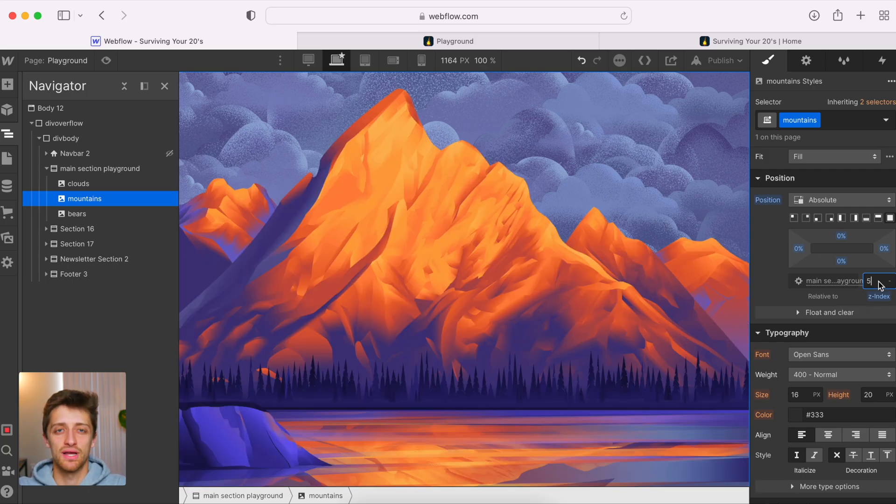
pyautogui.moveTo(123, 194)
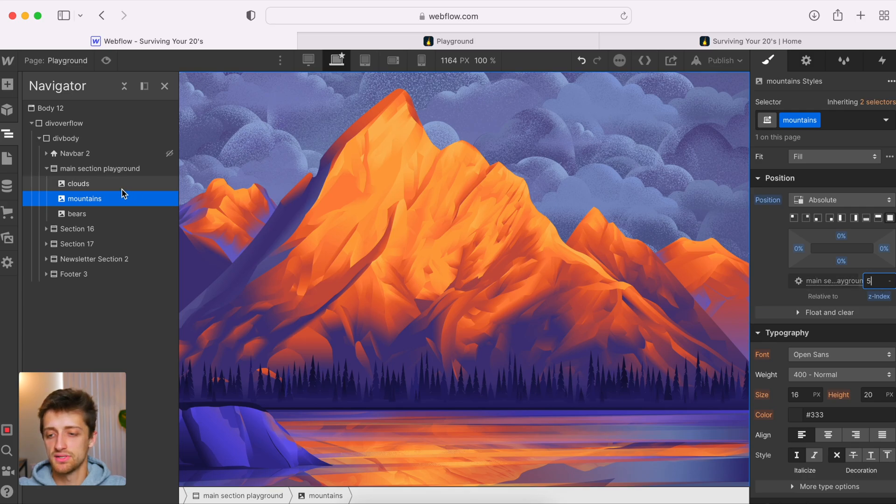
# Step: Set the bears image's z-index to 2 and recheck the clouds
pyautogui.click(75, 212)
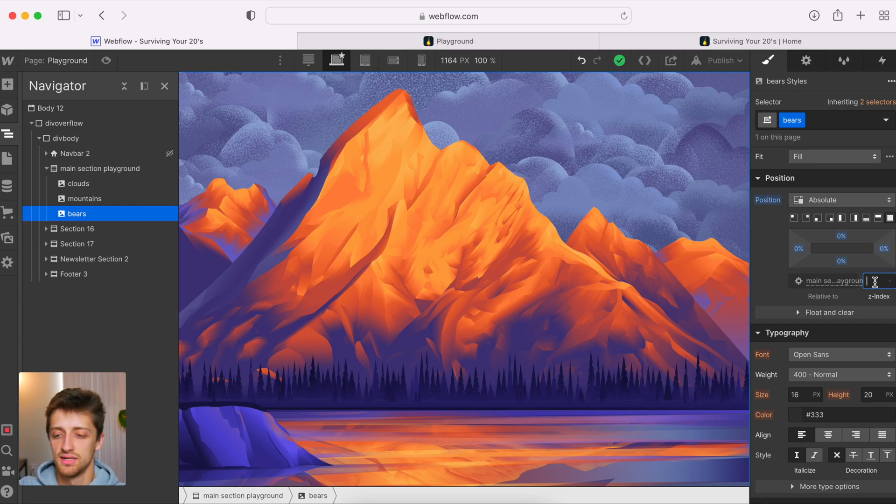
pyautogui.write('6')
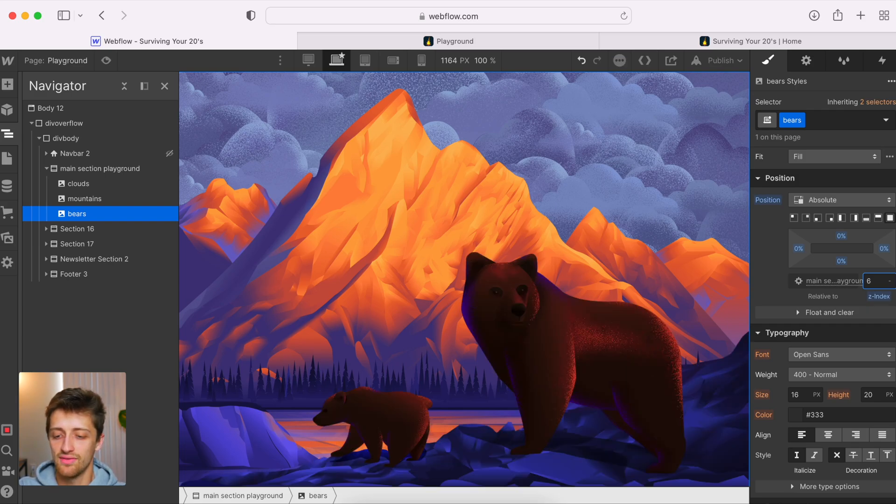
pyautogui.tripleClick(876, 280)
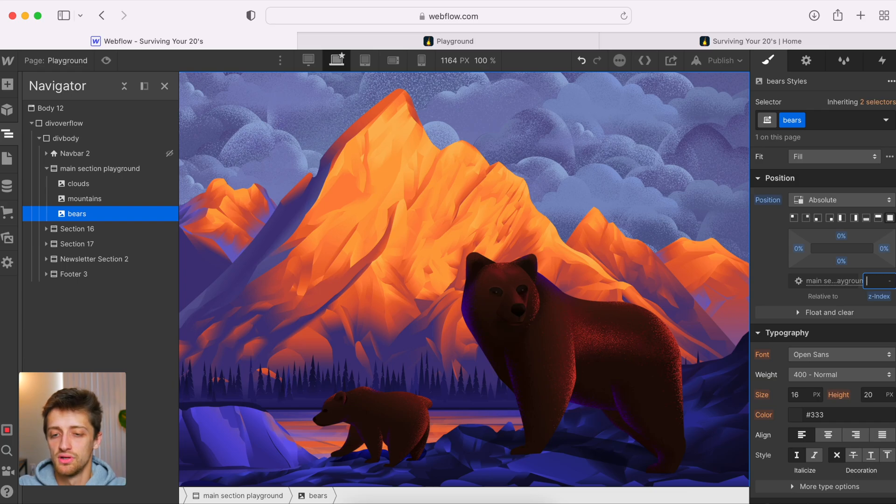
pyautogui.write('2')
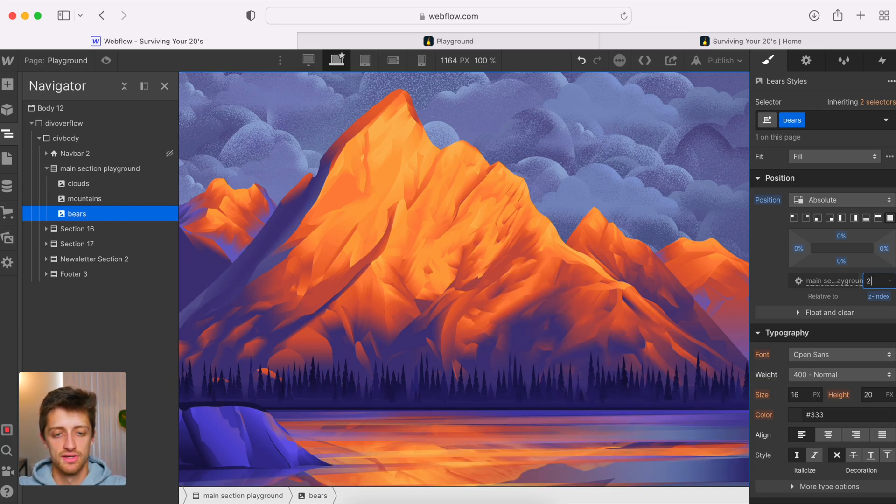
pyautogui.click(77, 184)
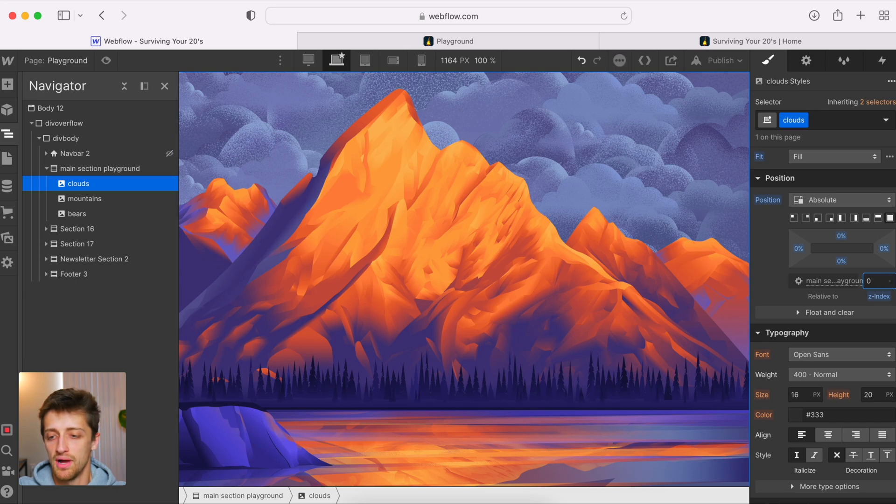
# Step: Check the mountains and bears stacking order, then hide the Navigator to view the scene
pyautogui.click(85, 198)
pyautogui.write('1')
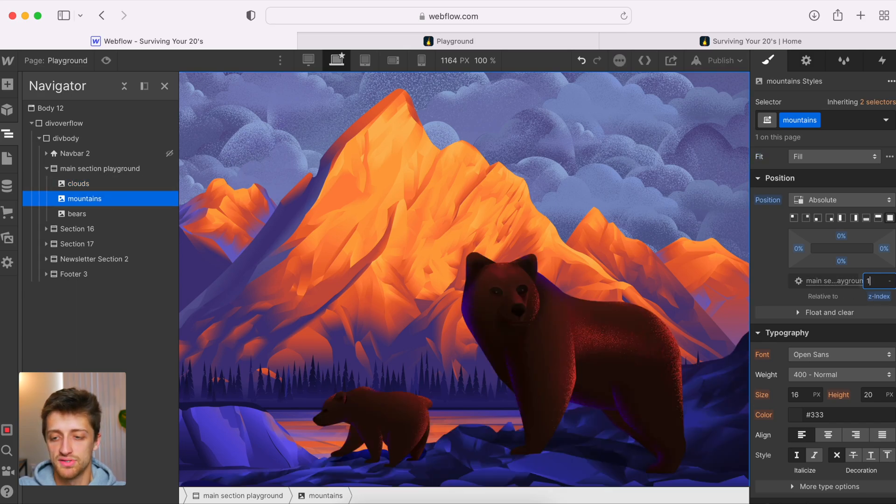
pyautogui.click(75, 213)
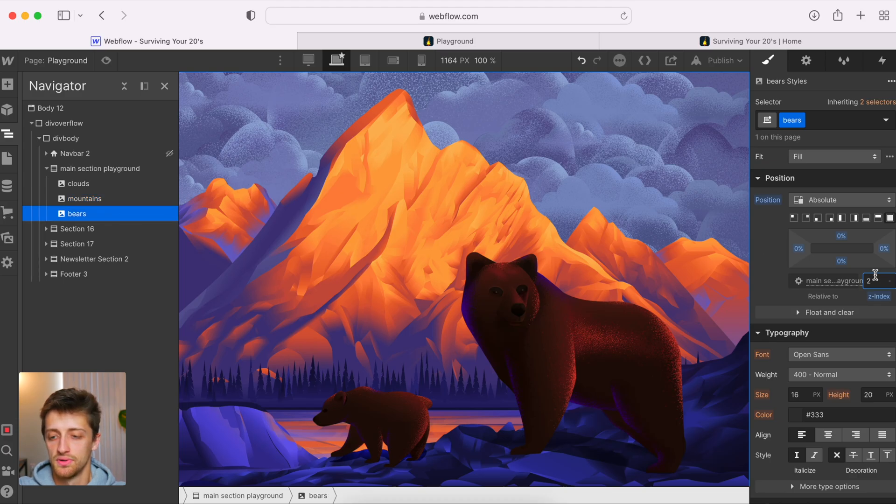
pyautogui.click(164, 86)
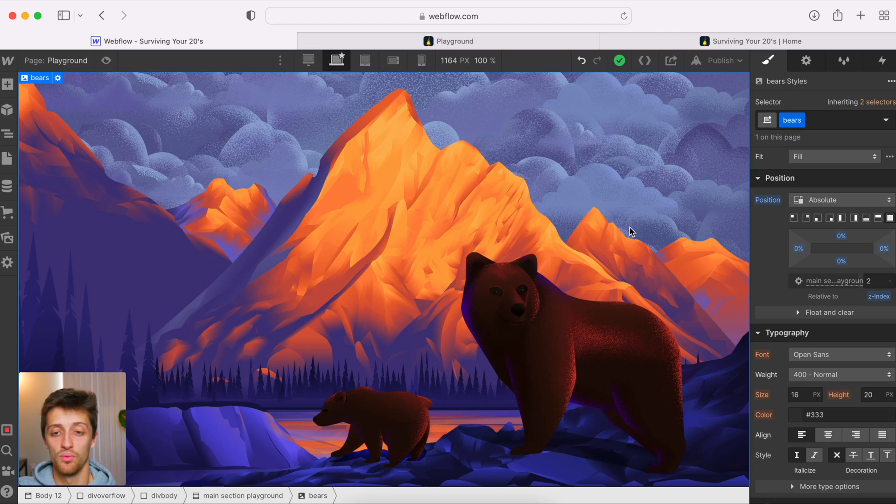
pyautogui.moveTo(519, 56)
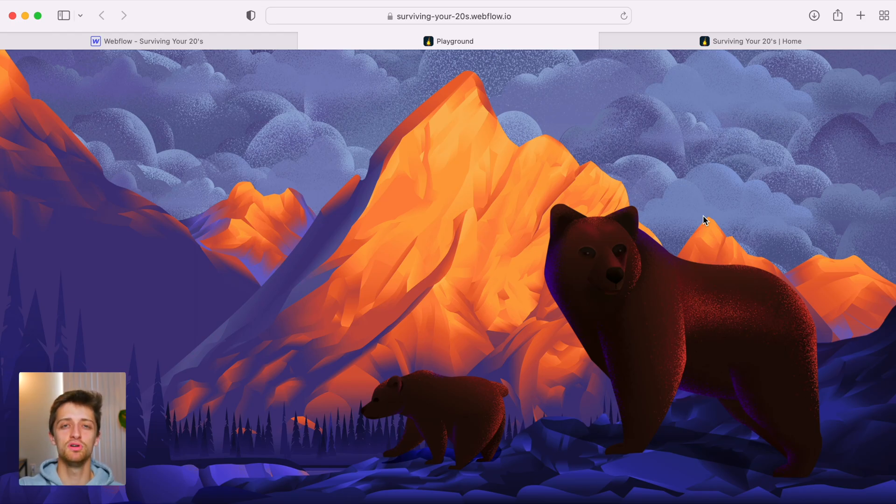
pyautogui.moveTo(657, 278)
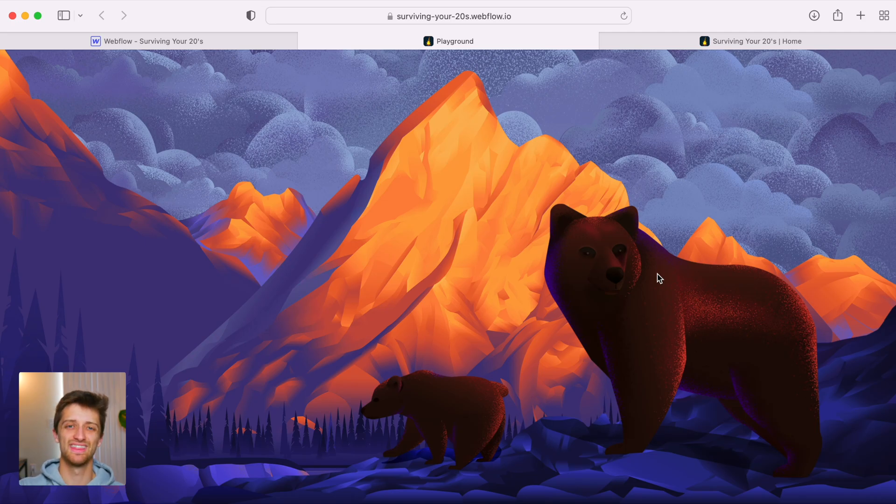
pyautogui.moveTo(455, 146)
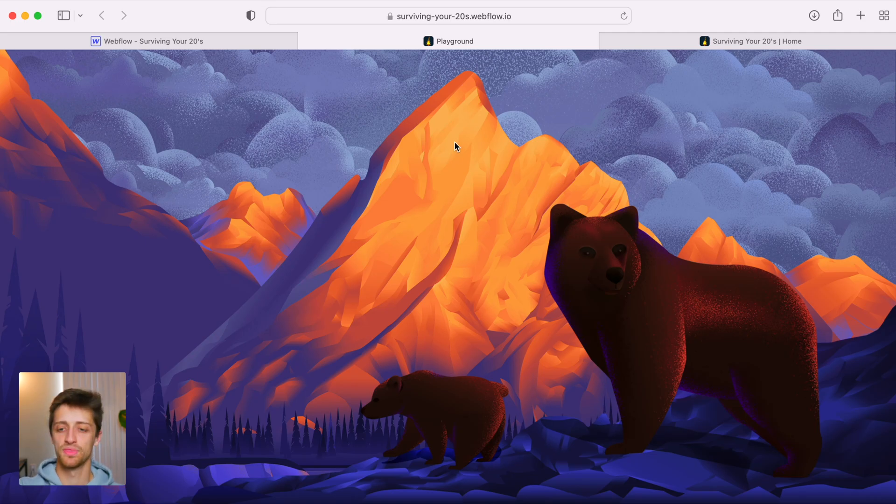
pyautogui.moveTo(656, 306)
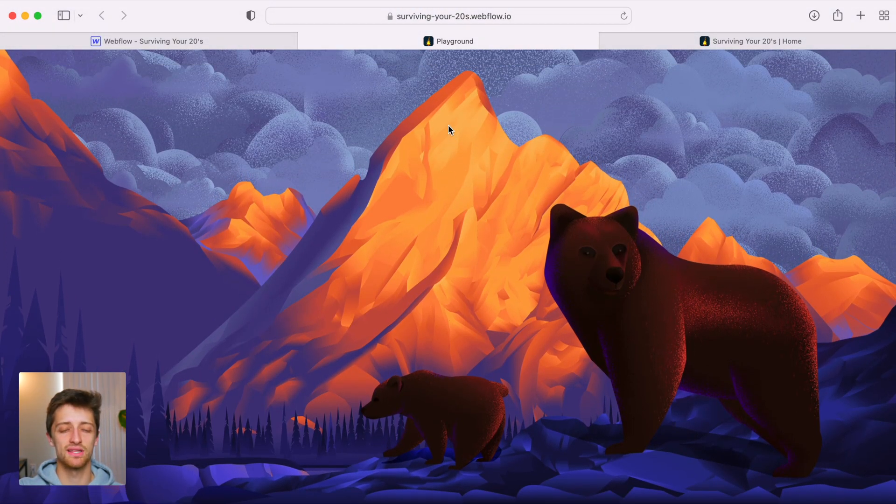
pyautogui.moveTo(343, 95)
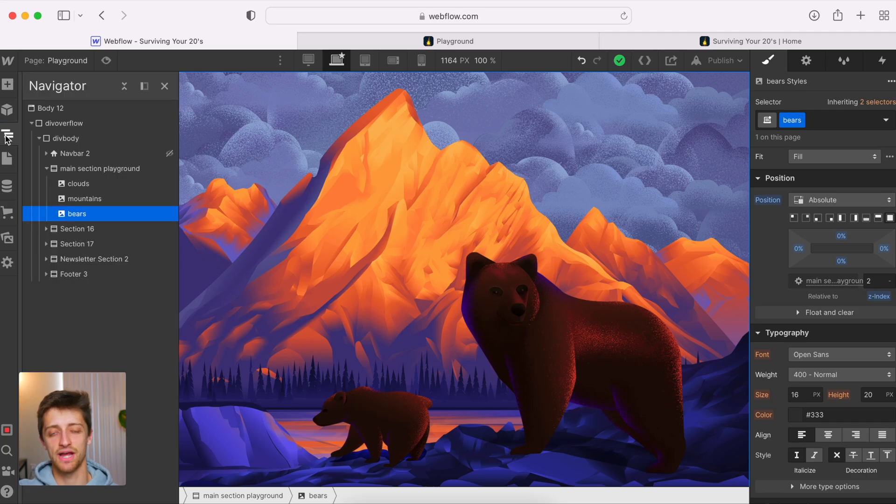
# Step: Add a While scrolling in view element trigger on main section playground playing a scroll animation
pyautogui.click(100, 169)
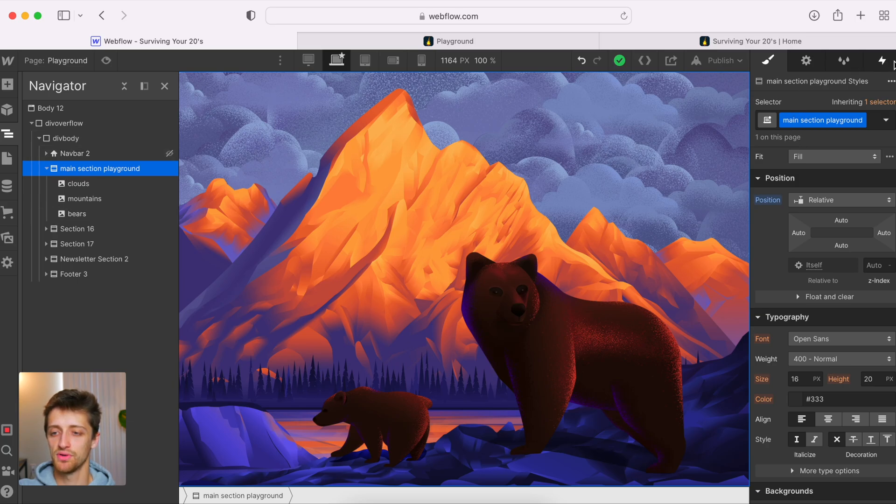
pyautogui.moveTo(881, 61)
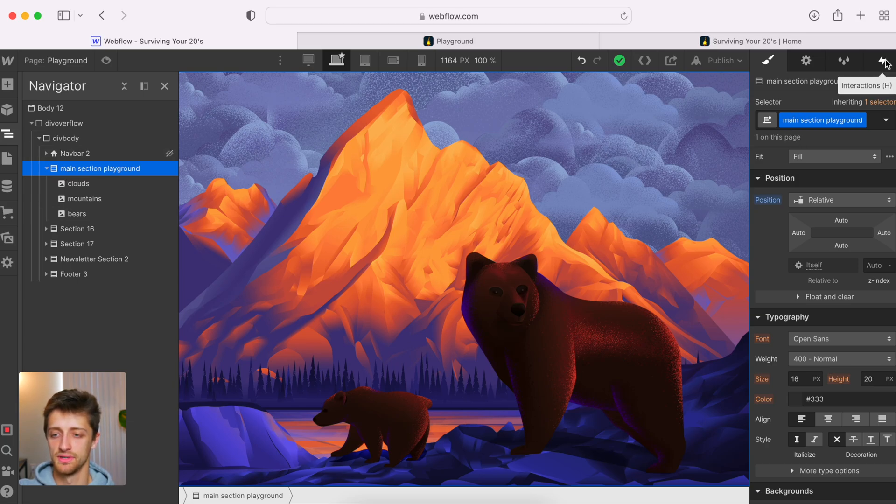
pyautogui.click(885, 61)
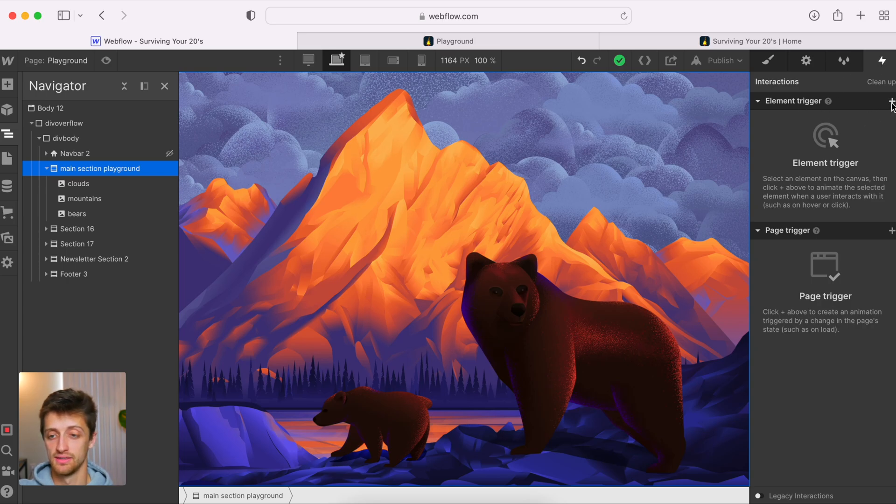
pyautogui.click(890, 100)
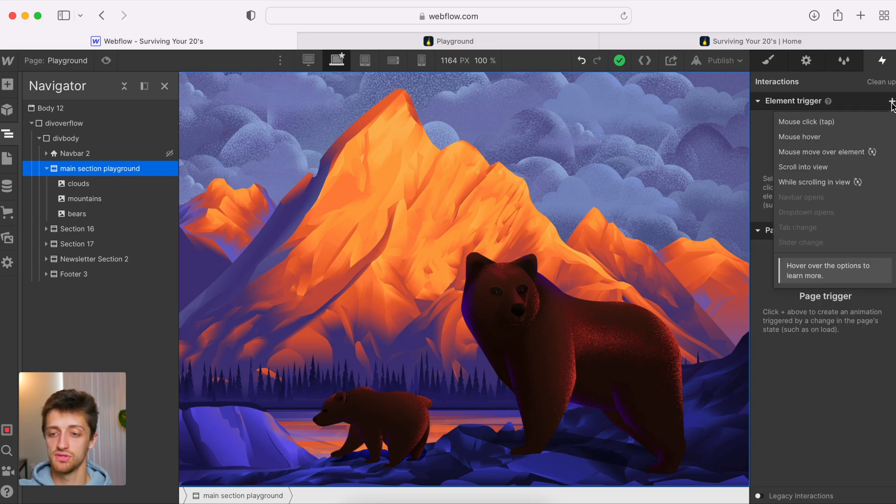
pyautogui.moveTo(818, 182)
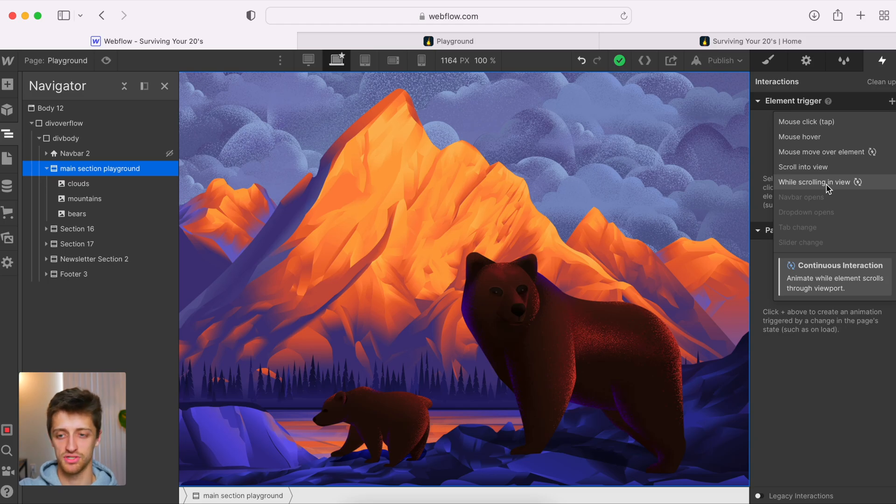
pyautogui.click(814, 182)
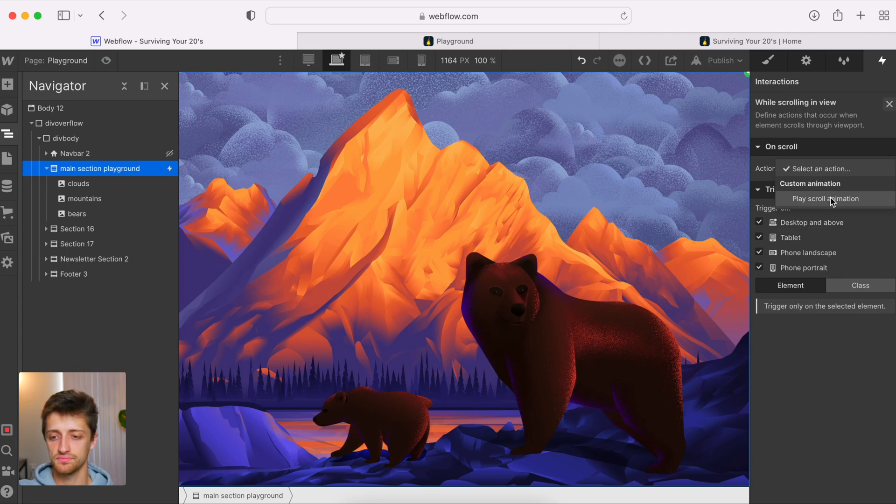
pyautogui.click(824, 198)
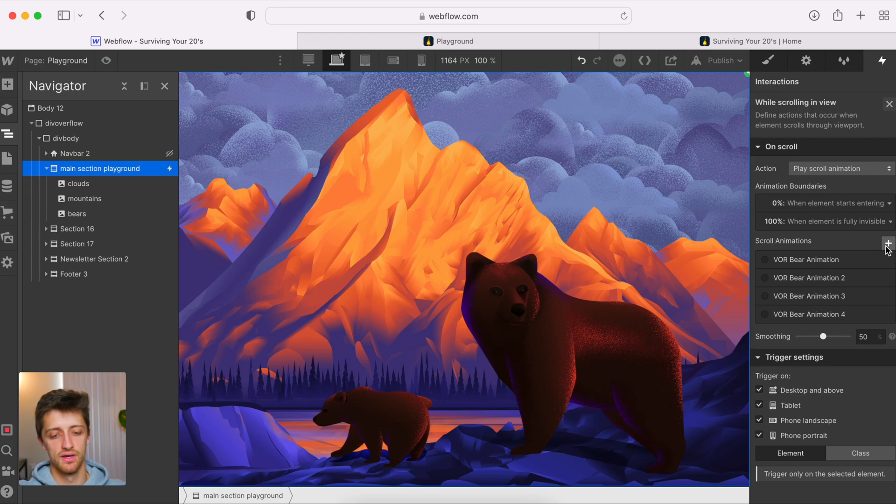
# Step: Create a new scroll animation named Playground Parallax with a Move action
pyautogui.click(889, 243)
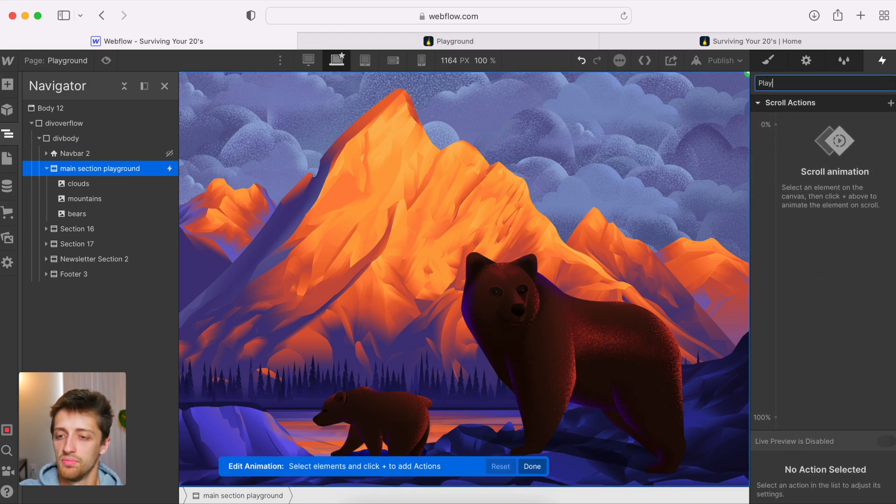
pyautogui.write('Playground Parral')
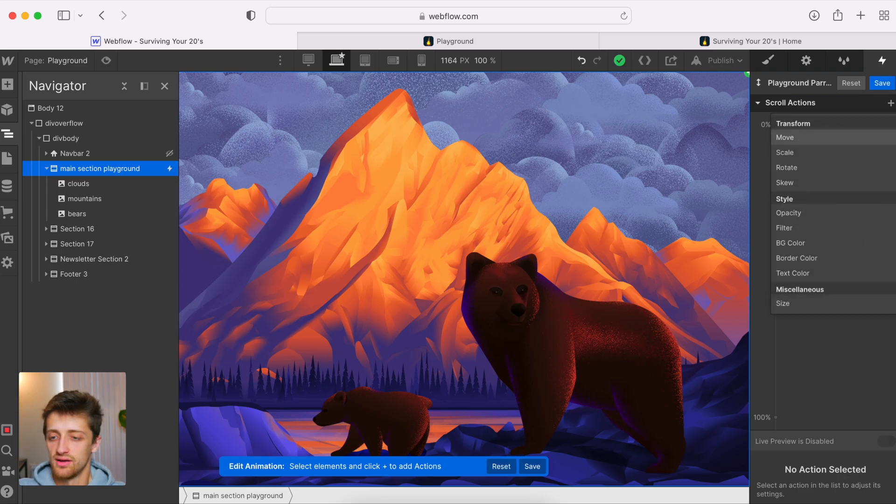
pyautogui.moveTo(880, 115)
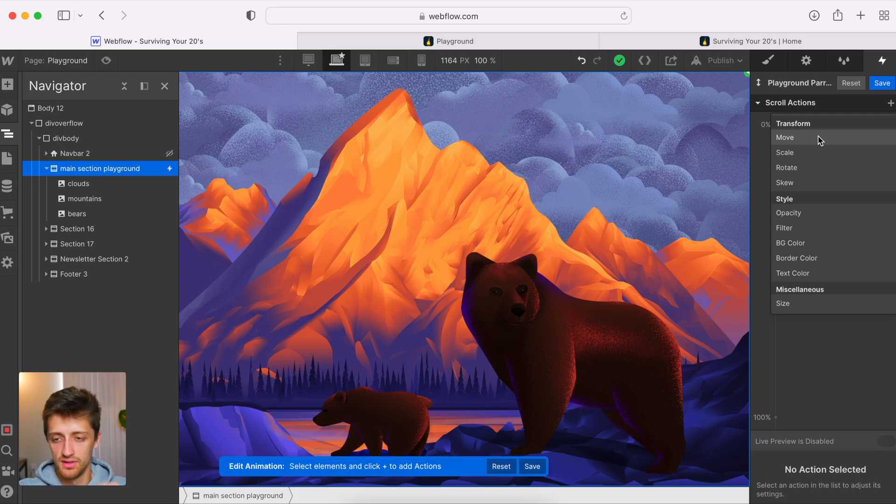
pyautogui.click(784, 137)
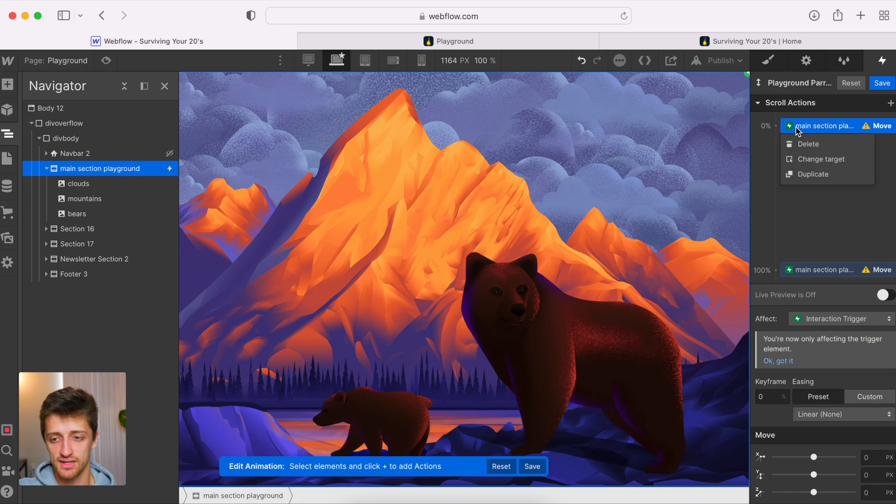
# Step: Retarget the move to the bears class with Y 100 px at 0%, then go to the 100% keyframe
pyautogui.click(818, 159)
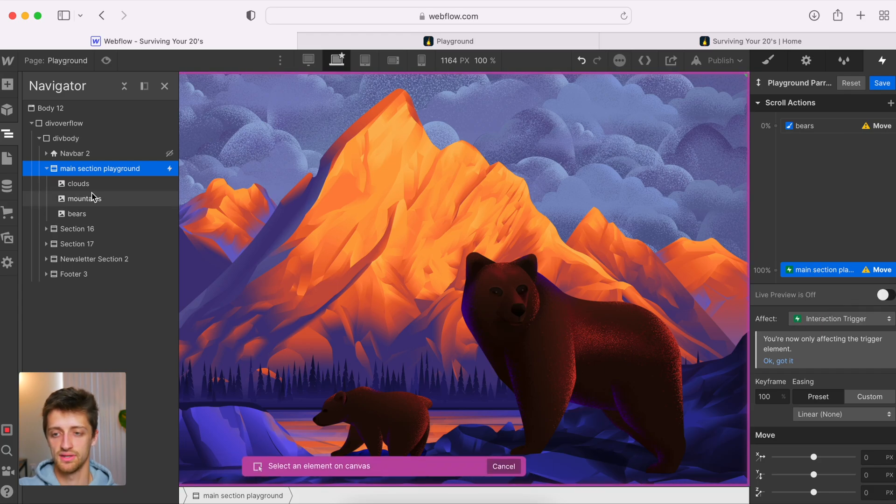
pyautogui.click(803, 126)
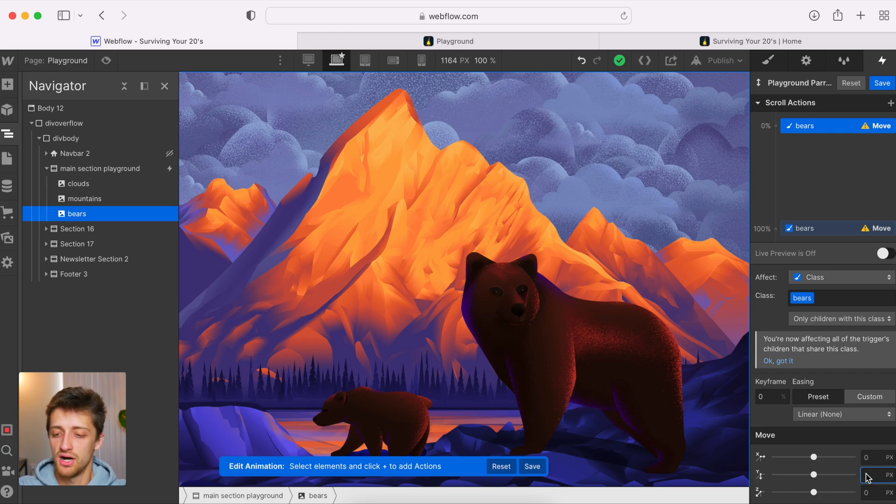
pyautogui.write('100')
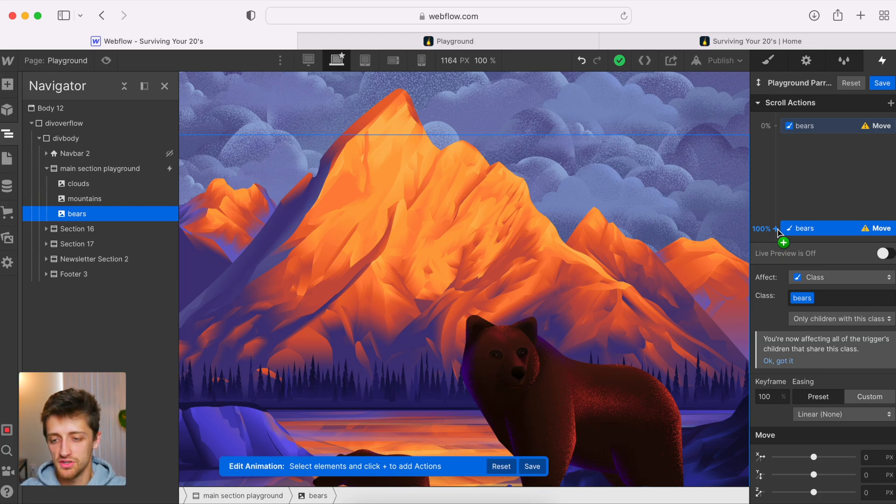
pyautogui.moveTo(787, 243)
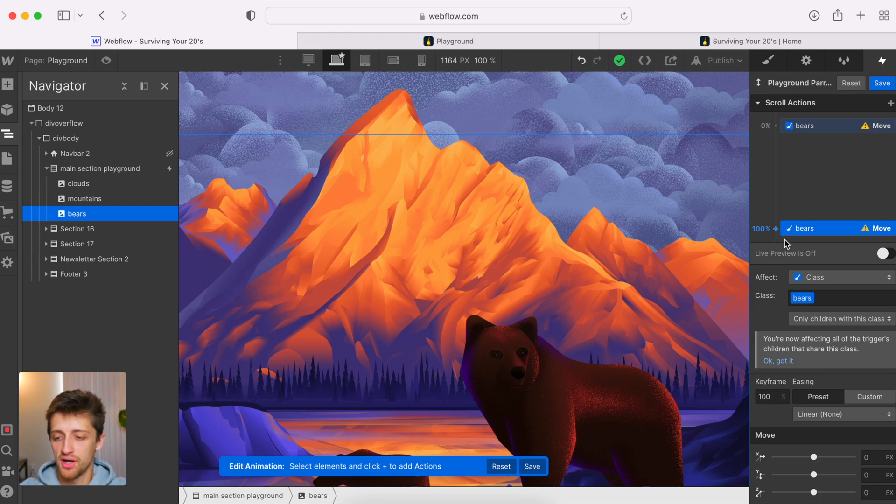
pyautogui.click(865, 474)
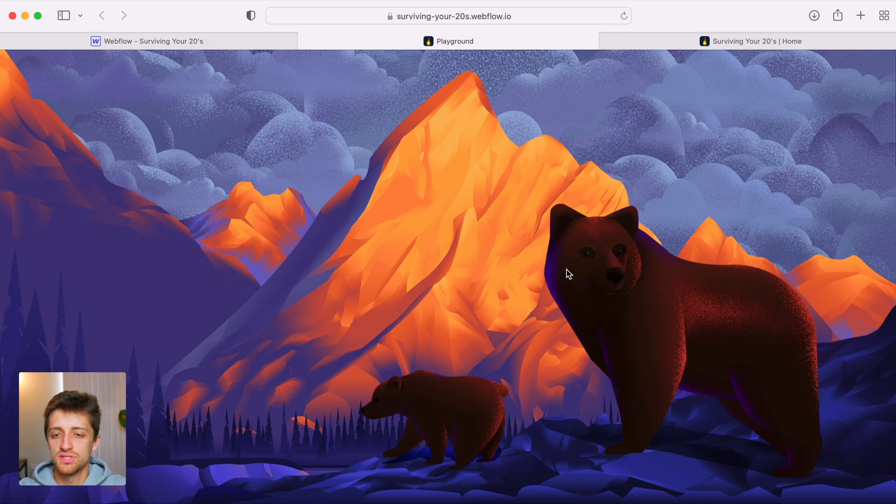
pyautogui.moveTo(487, 92)
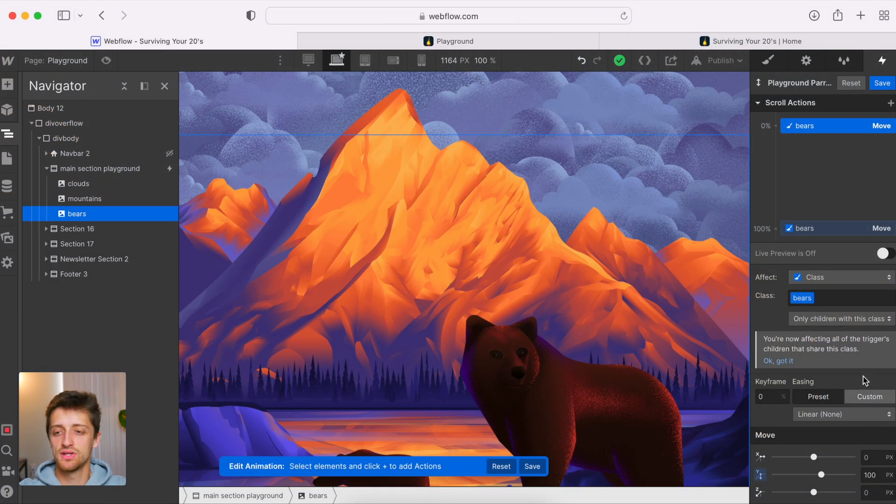
pyautogui.click(823, 126)
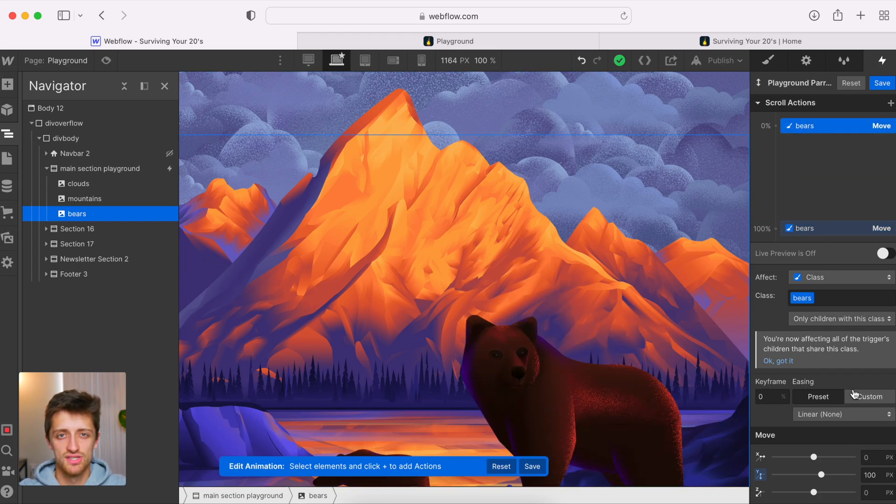
pyautogui.click(834, 228)
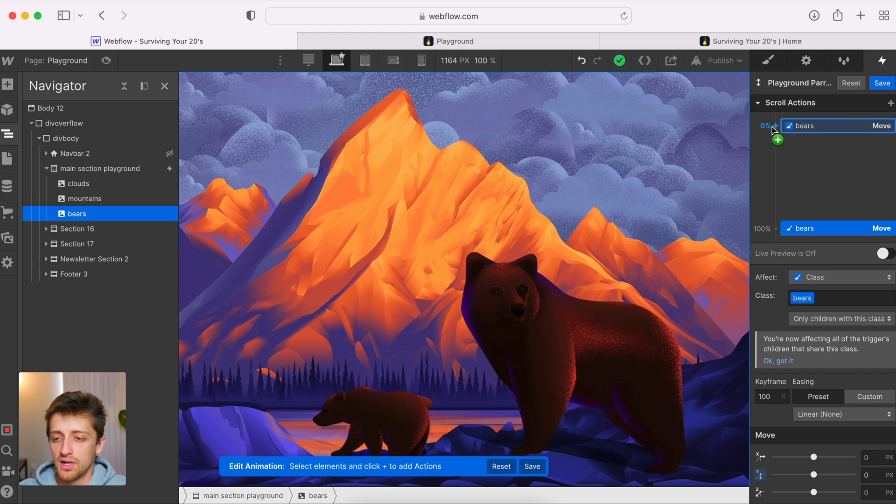
# Step: Add a second move action and retarget its 0% and 100% keyframes to mountains
pyautogui.click(777, 139)
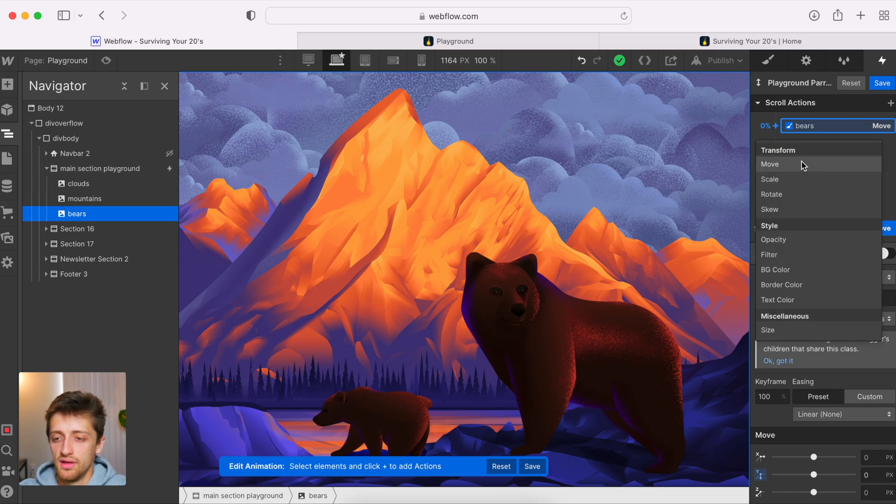
pyautogui.click(770, 165)
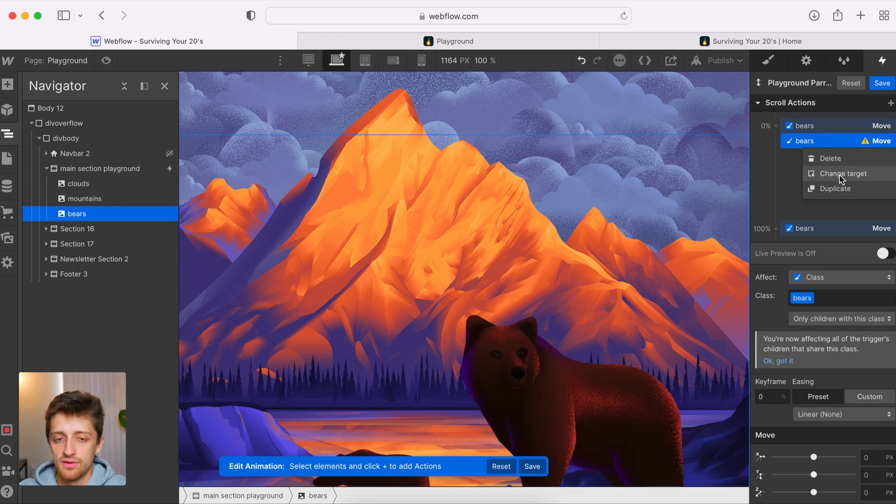
pyautogui.click(843, 173)
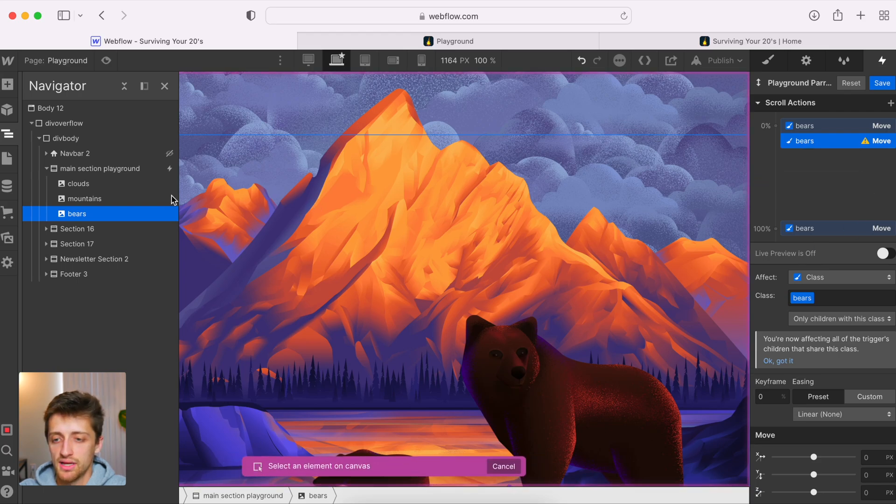
pyautogui.click(84, 198)
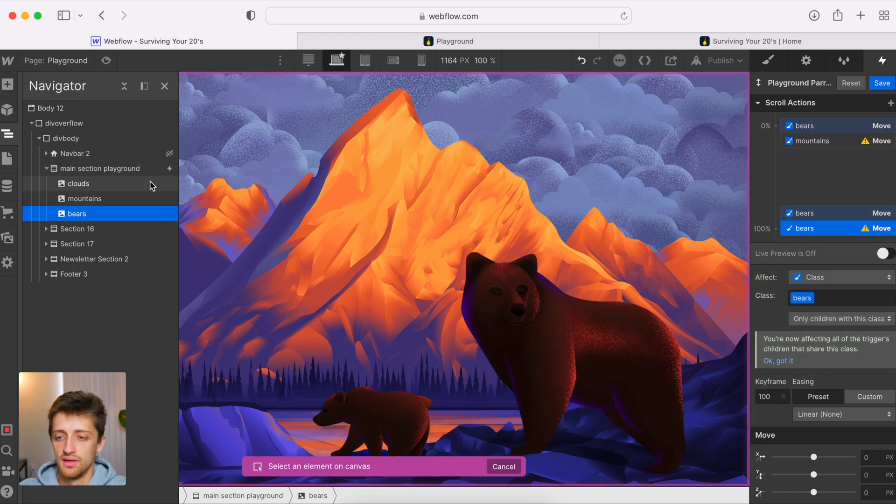
pyautogui.click(811, 228)
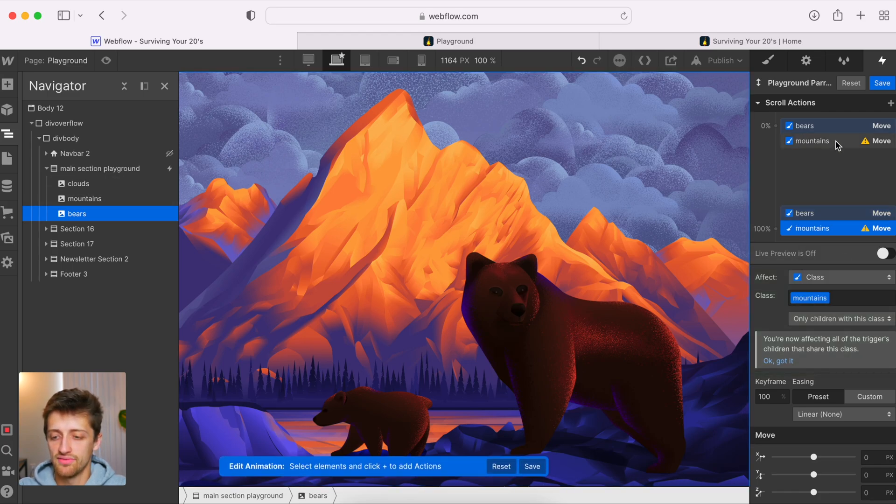
# Step: Set the mountains' Move Y to 50 px at the start of the scroll
pyautogui.click(810, 141)
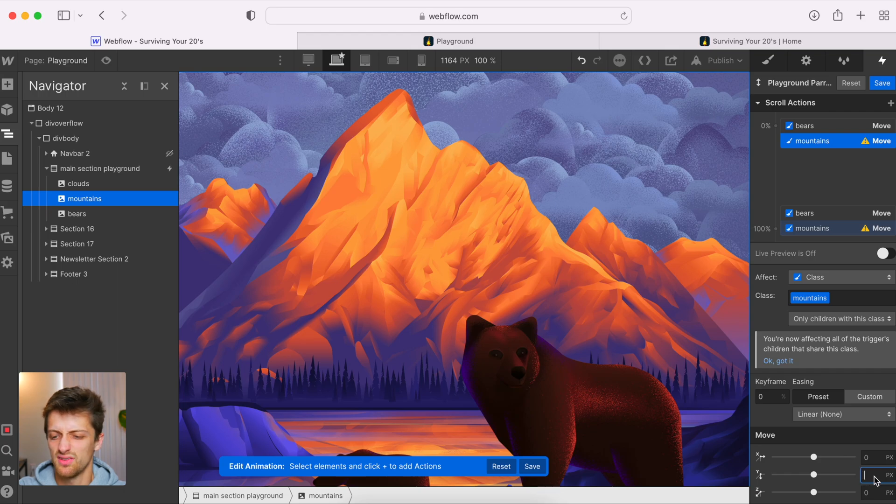
pyautogui.write('5')
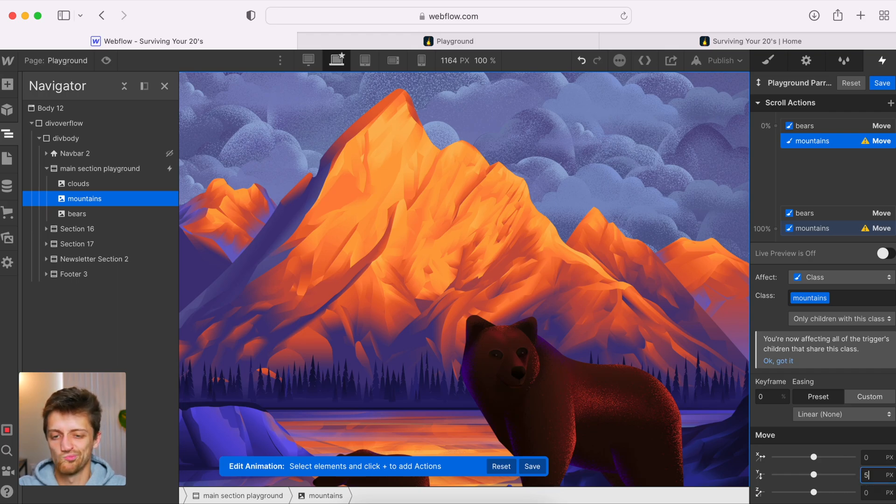
pyautogui.write('0')
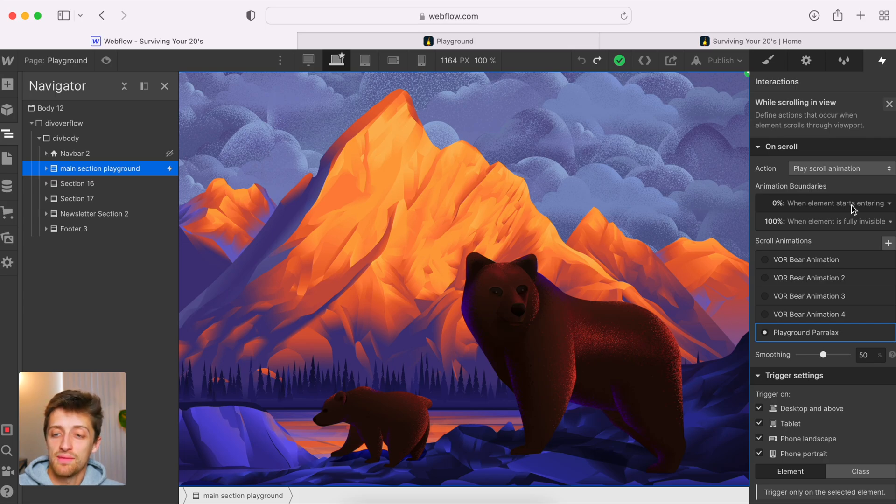
pyautogui.moveTo(851, 209)
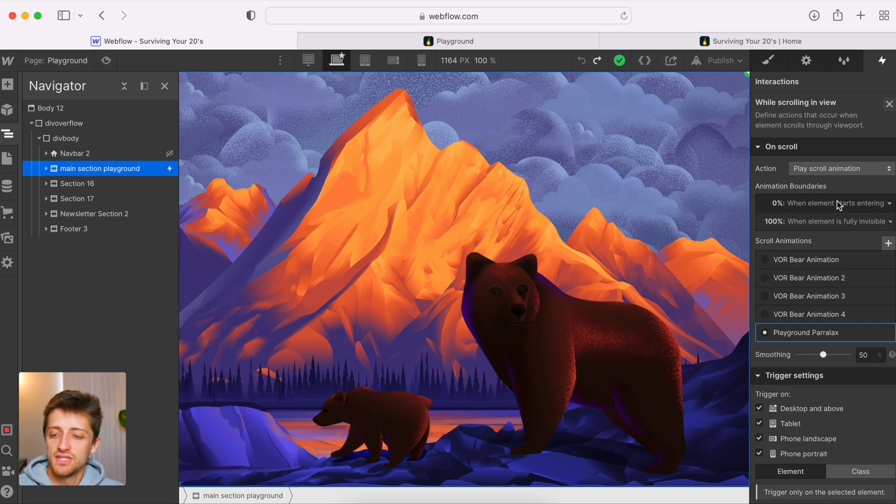
# Step: Set the scroll animation boundary to start when the section is fully visible
pyautogui.click(828, 202)
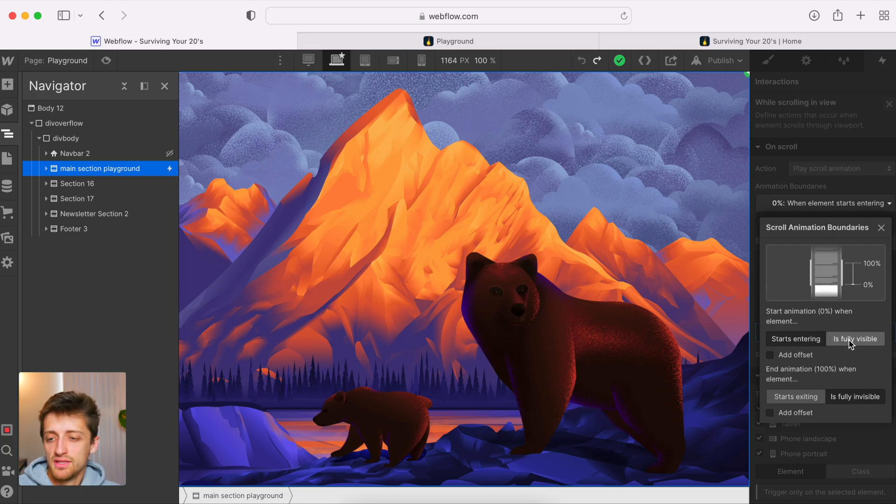
pyautogui.click(855, 337)
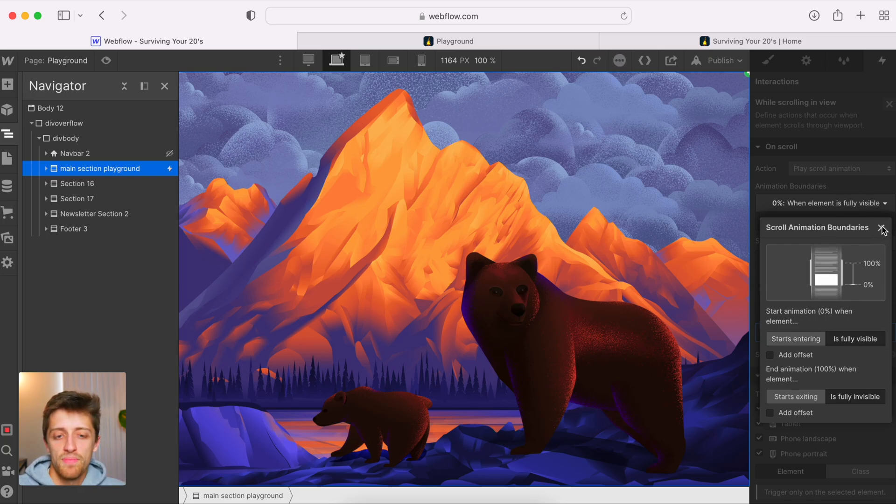
pyautogui.click(887, 228)
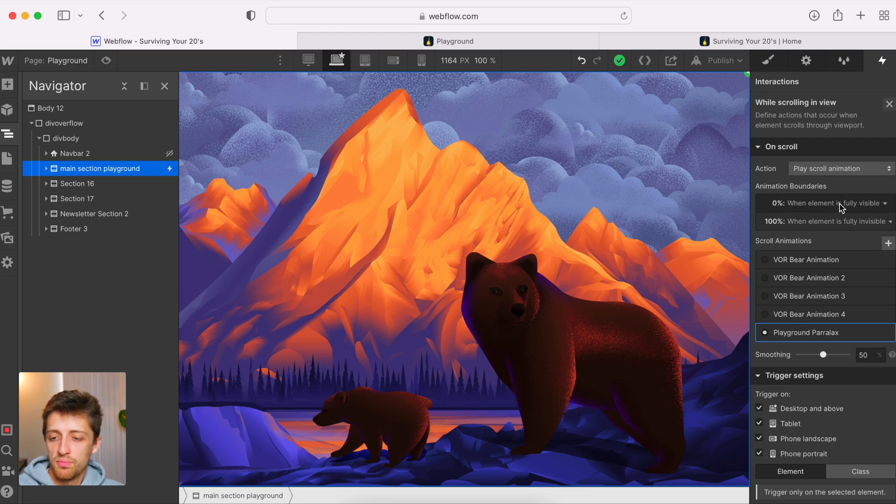
pyautogui.moveTo(814, 336)
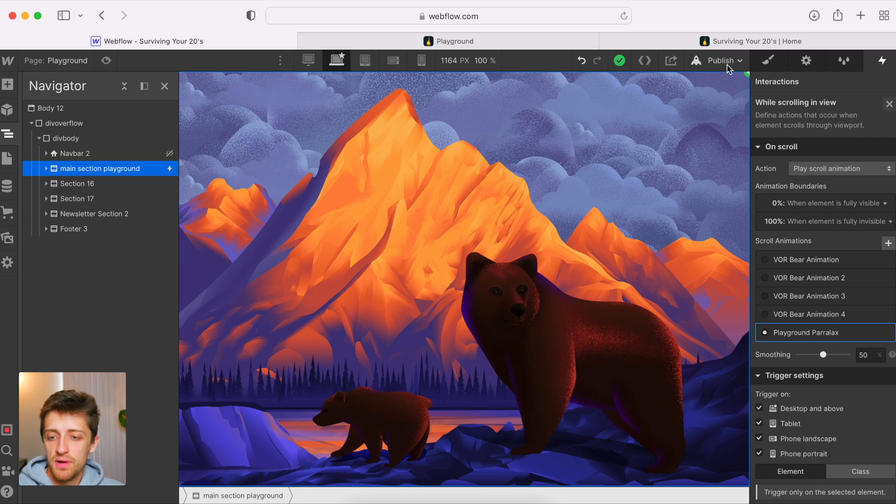
# Step: Publish to the selected domains and scroll the live Playground page to see bears and mountains shift
pyautogui.click(718, 61)
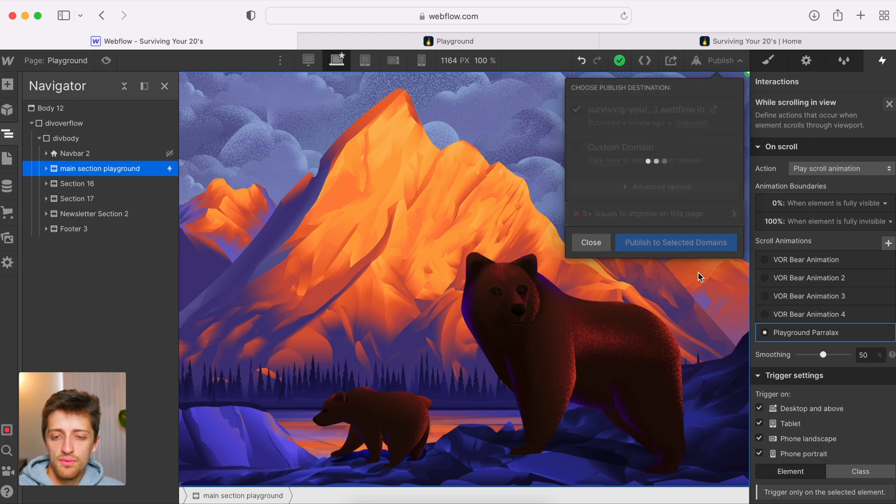
pyautogui.moveTo(462, 237)
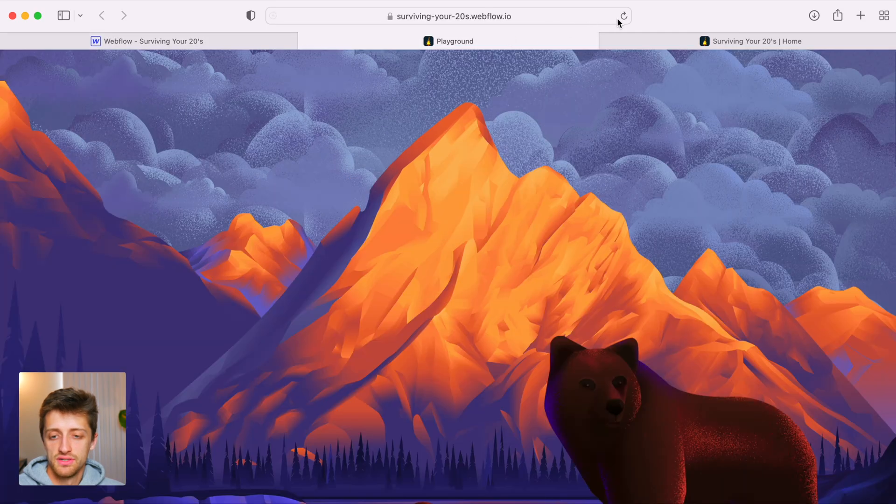
pyautogui.scroll(-3)
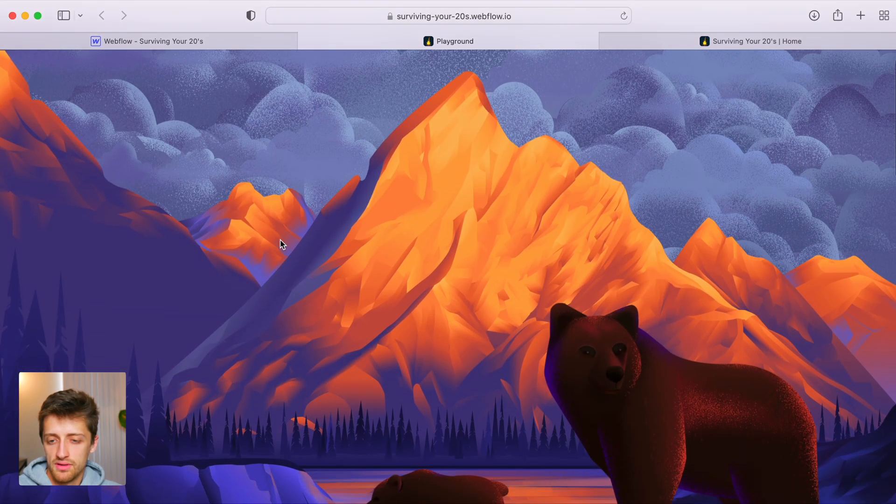
pyautogui.scroll(-3)
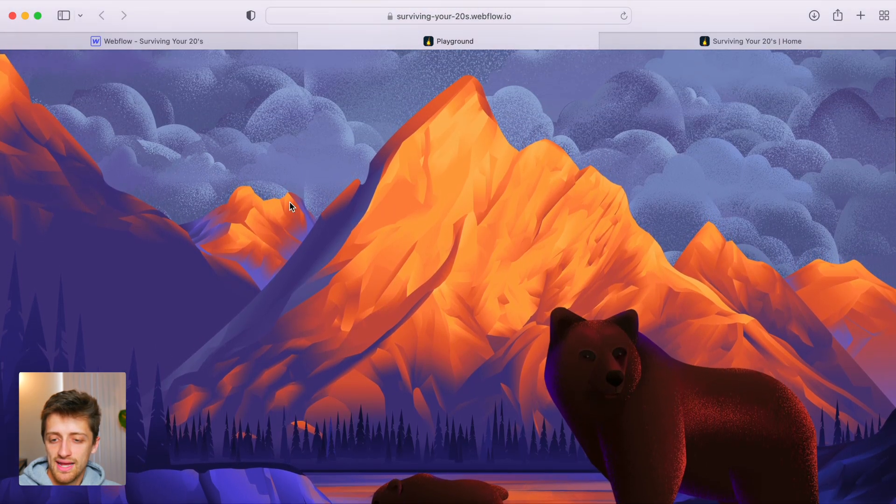
pyautogui.scroll(-3)
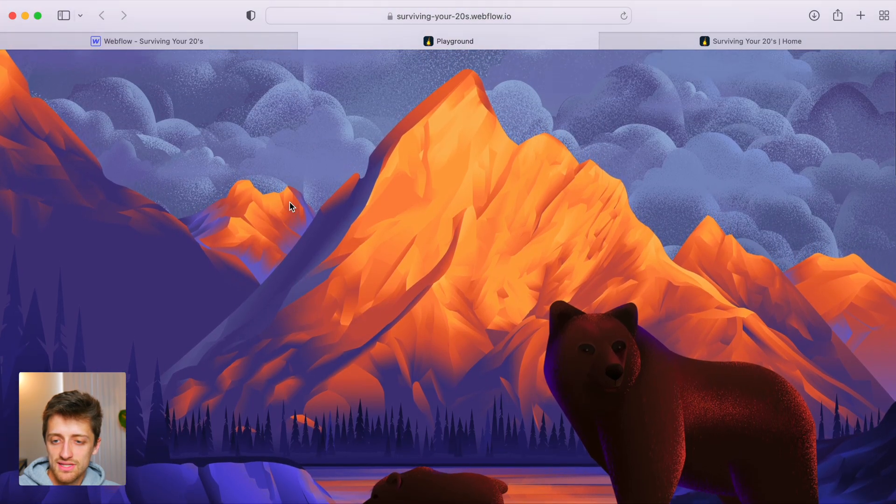
pyautogui.scroll(-3)
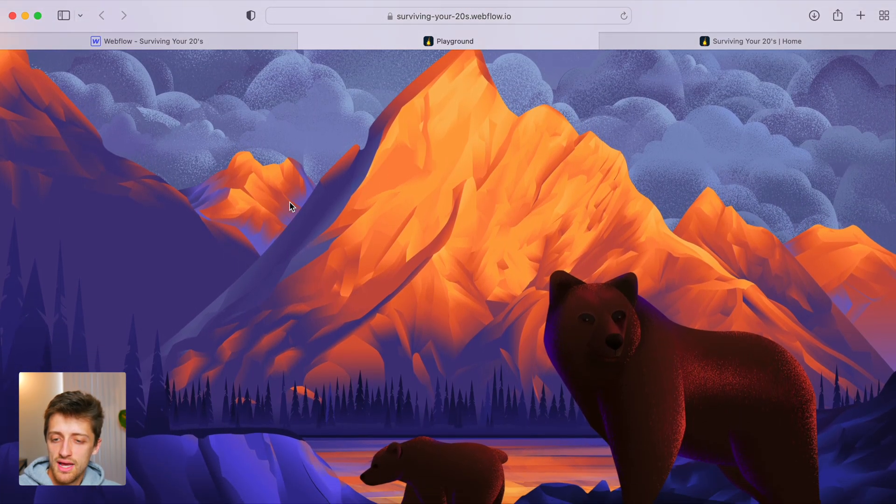
pyautogui.scroll(-3)
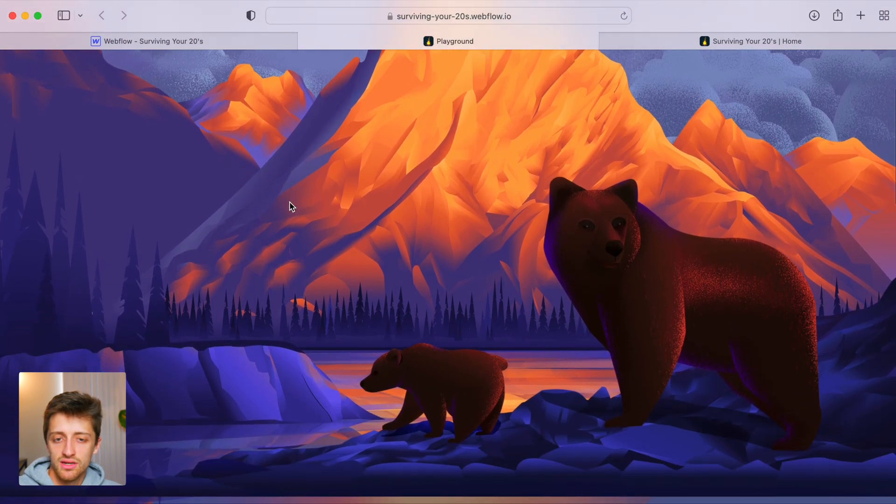
pyautogui.click(152, 40)
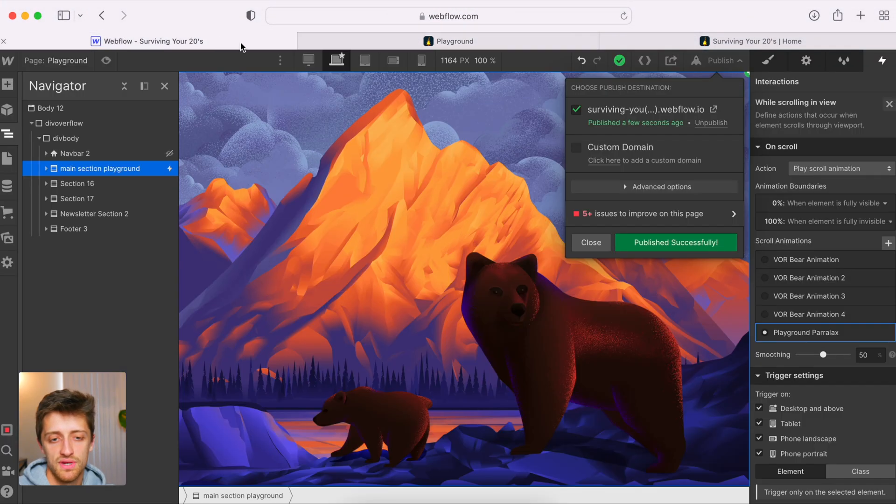
# Step: Reopen the Playground Parralax animation's bears and mountains actions from the scroll trigger, then publish again
pyautogui.click(589, 243)
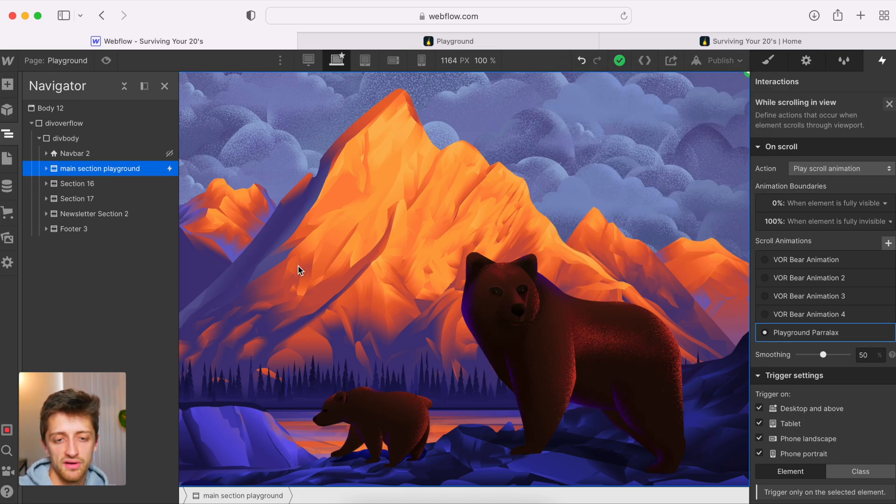
pyautogui.click(47, 169)
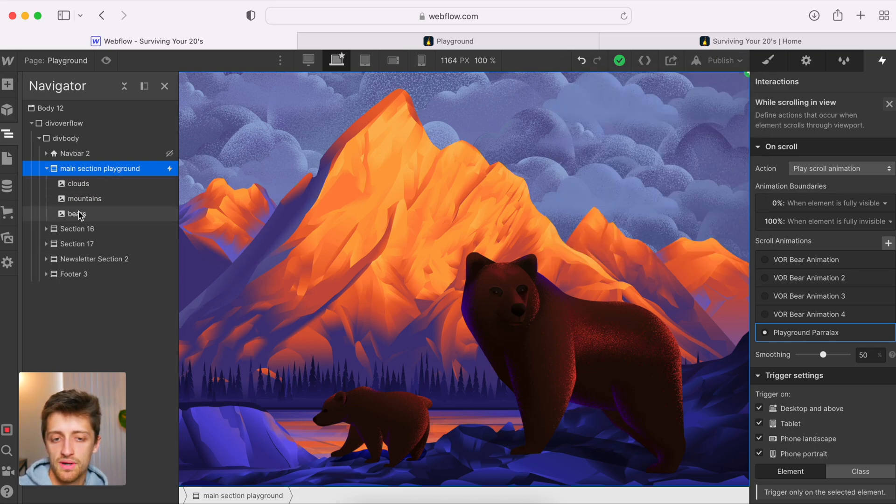
pyautogui.click(889, 103)
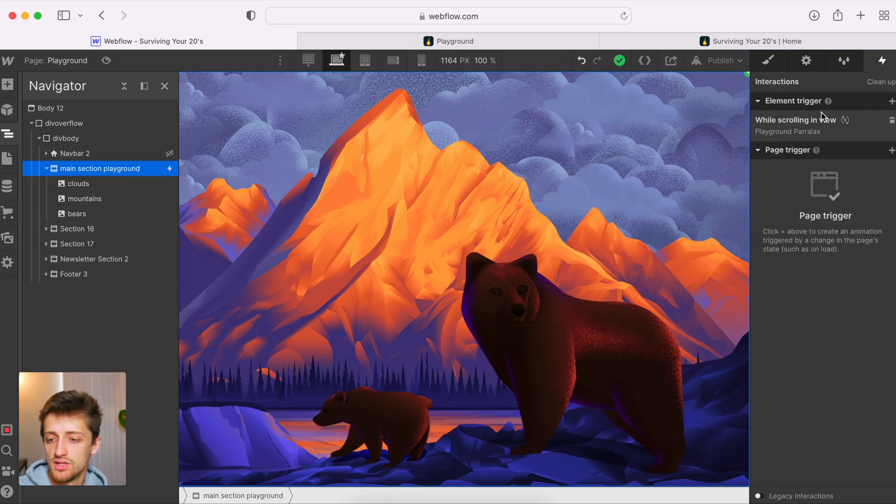
pyautogui.click(795, 120)
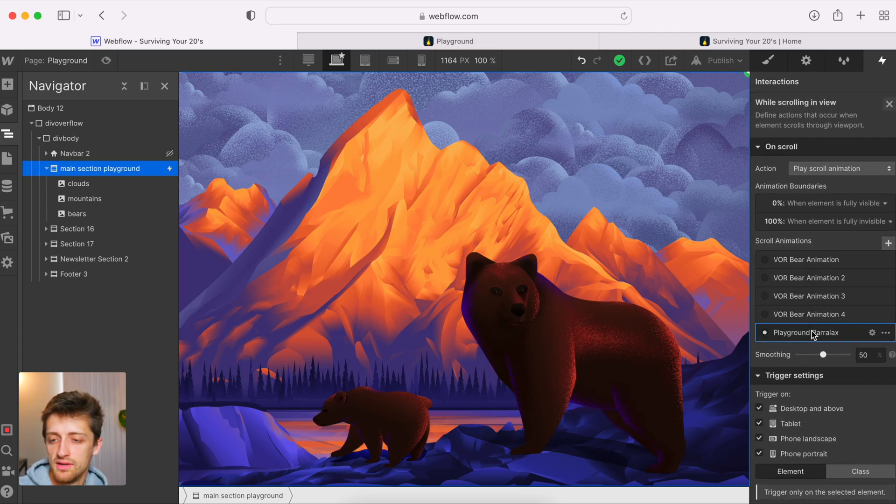
pyautogui.click(806, 332)
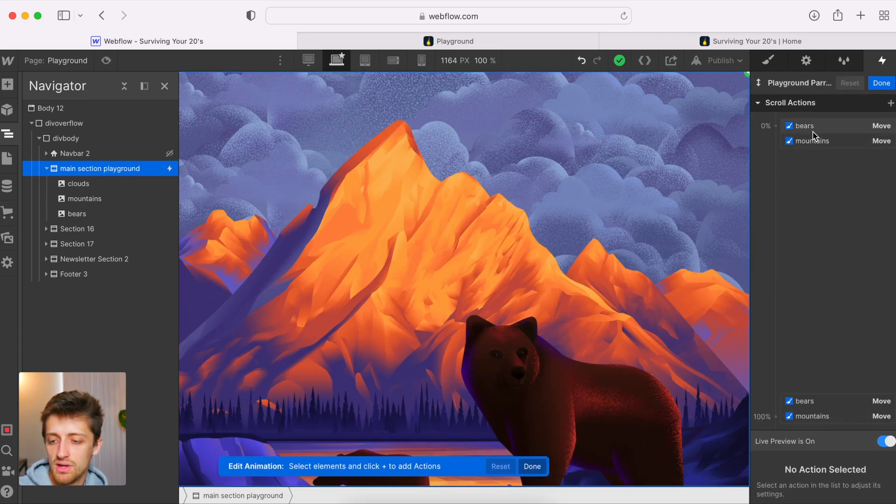
pyautogui.click(802, 125)
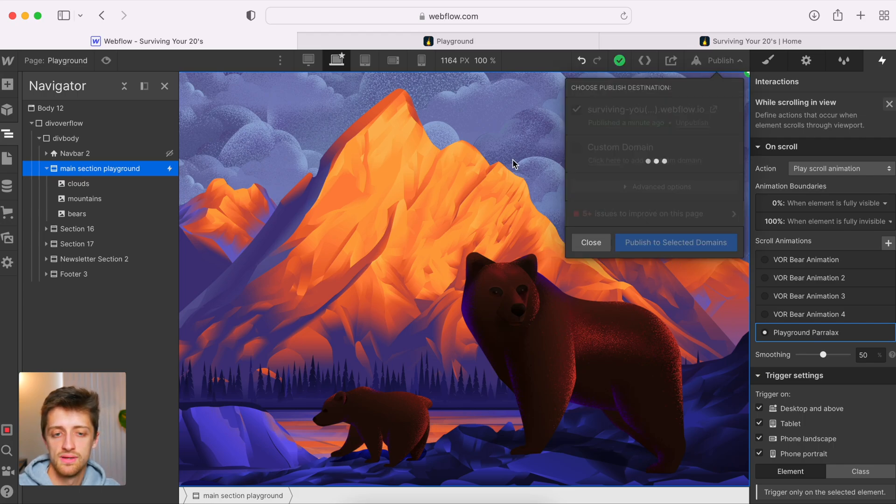
pyautogui.moveTo(451, 41)
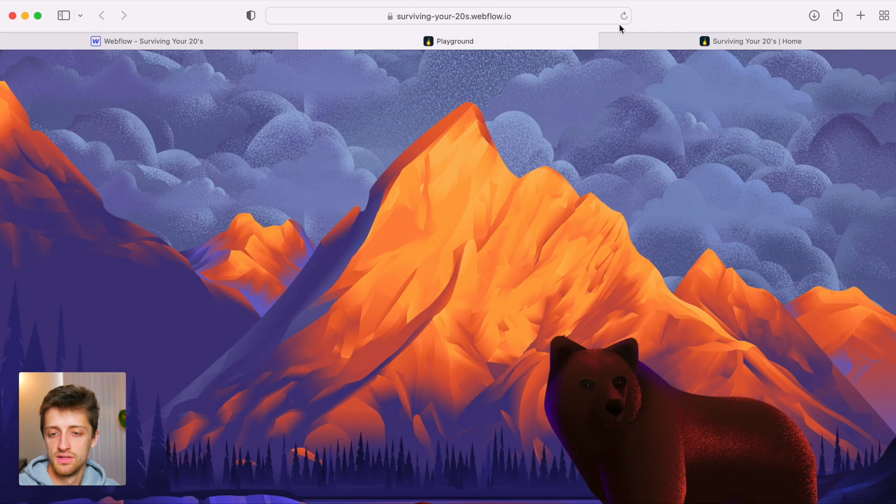
# Step: Scroll the republished live Playground page down through the parallax hero to the bears
pyautogui.scroll(-3)
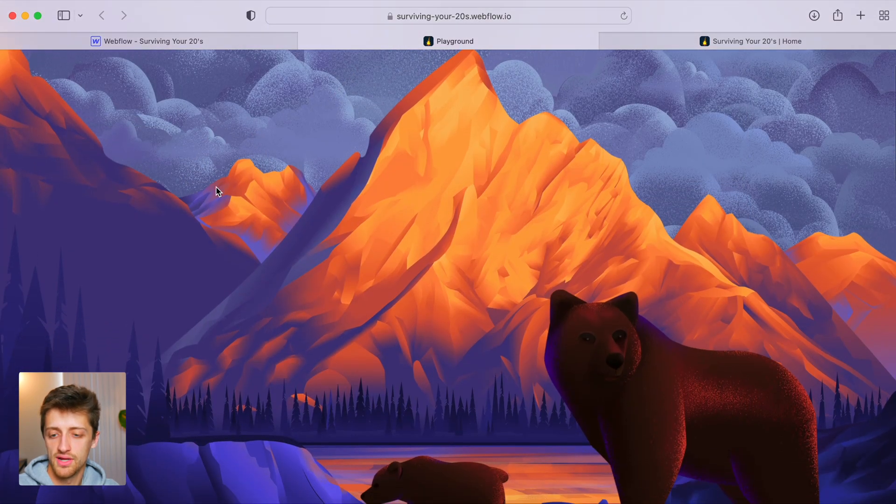
pyautogui.scroll(-3)
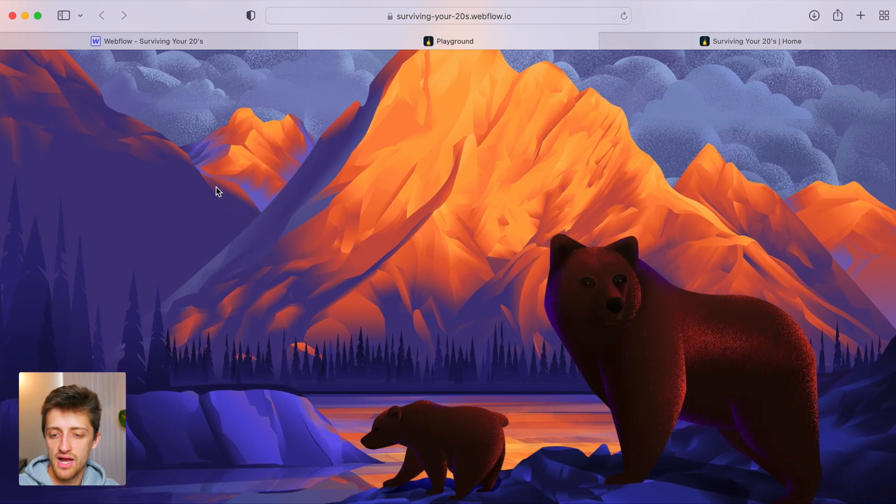
pyautogui.scroll(-3)
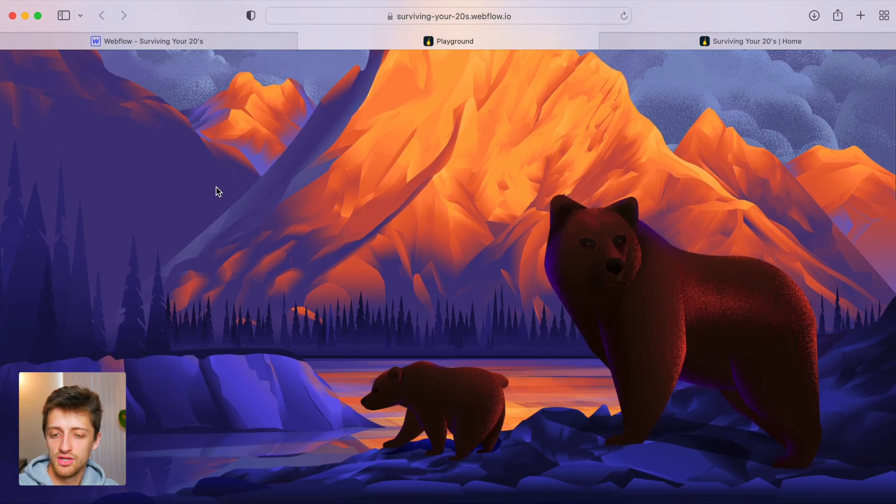